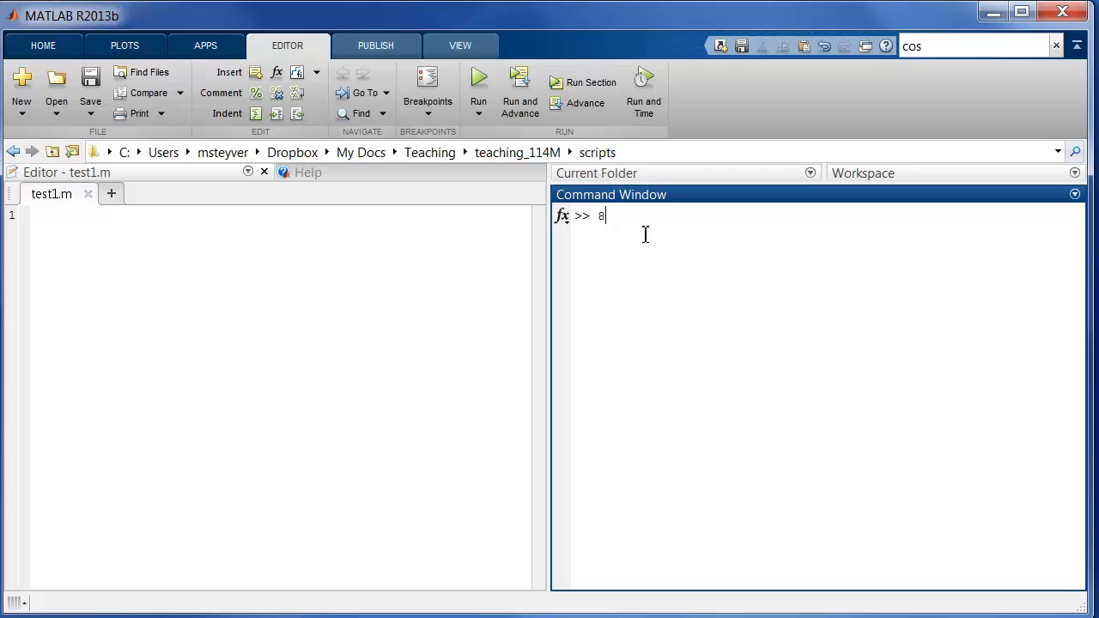
# - Evaluate 8 + 3 (giving 11) and 7 ^ 4 (giving 2401), fixing a mistyped exponent
pyautogui.write('+ 3')
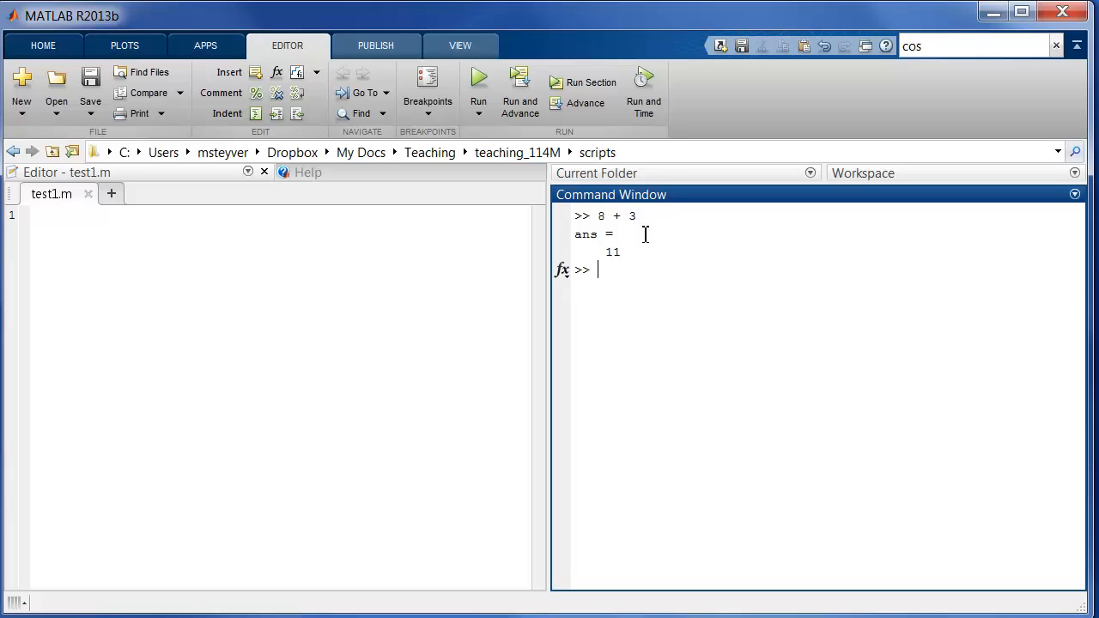
pyautogui.write('7 ^')
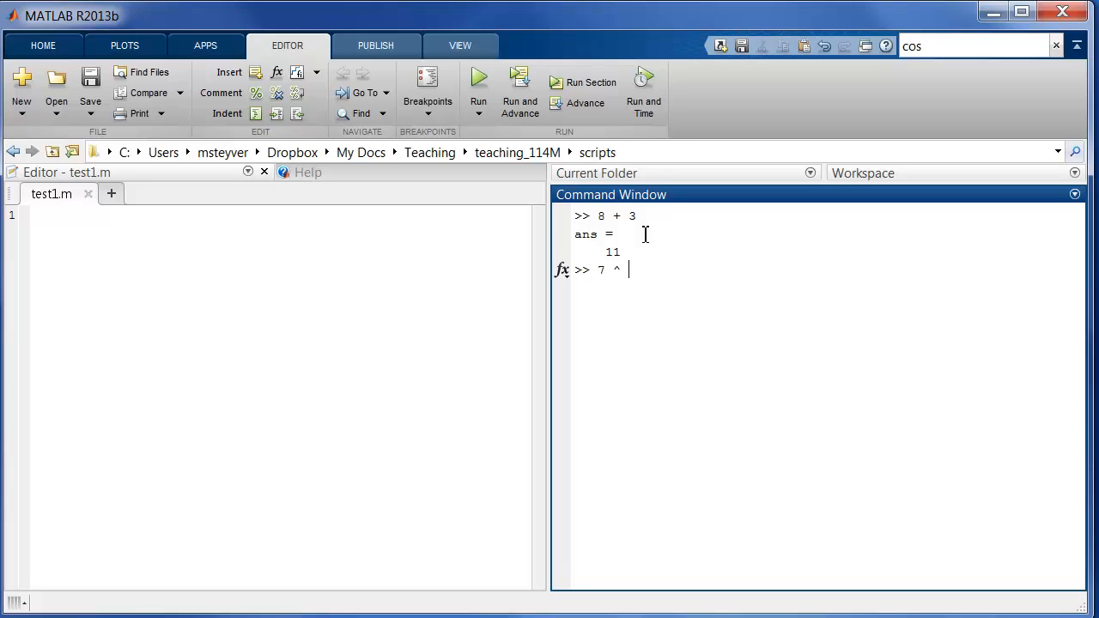
pyautogui.write('2')
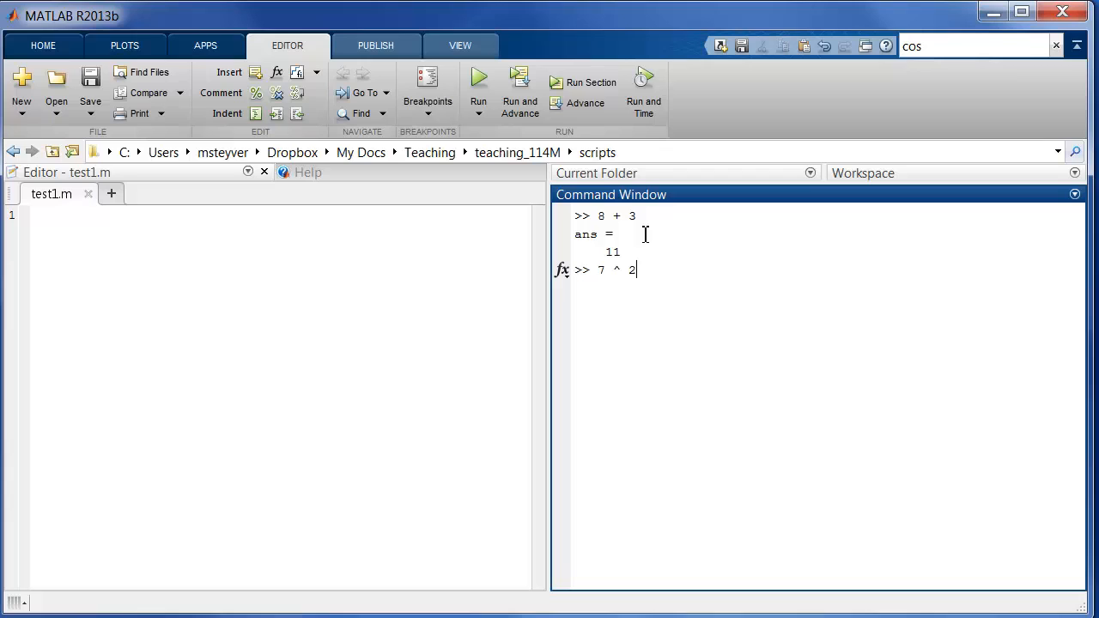
pyautogui.press('Backspace')
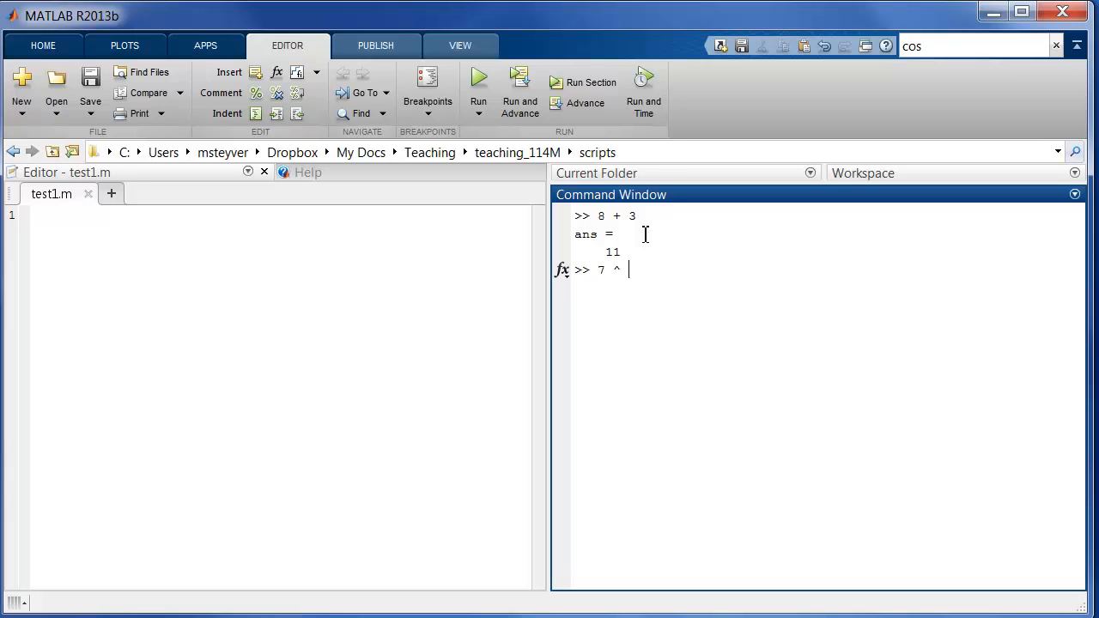
pyautogui.press('Return')
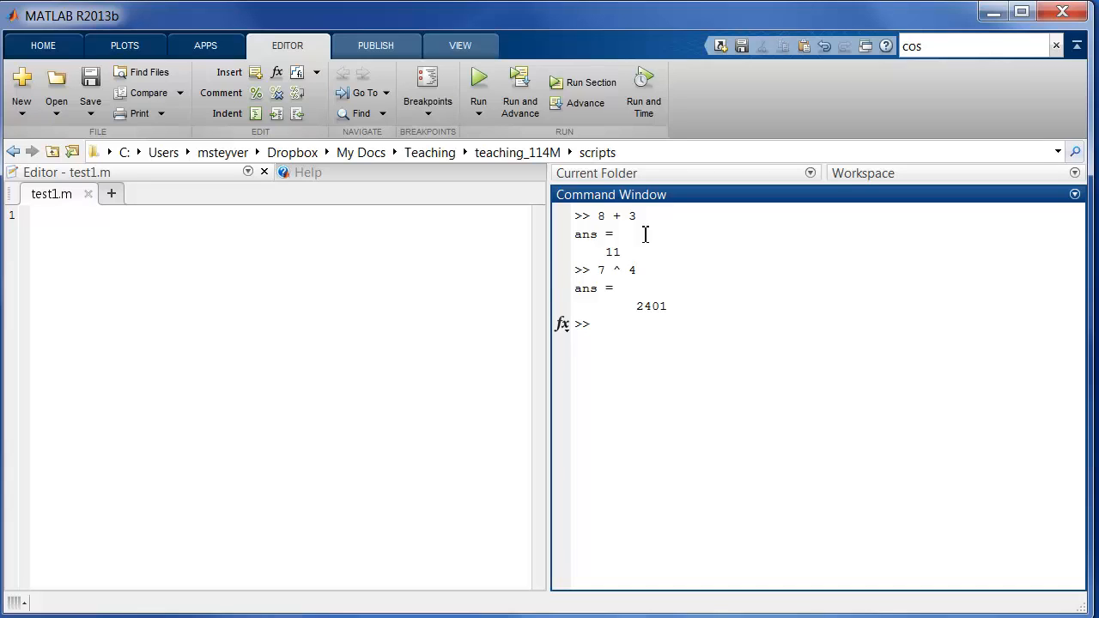
pyautogui.click(602, 324)
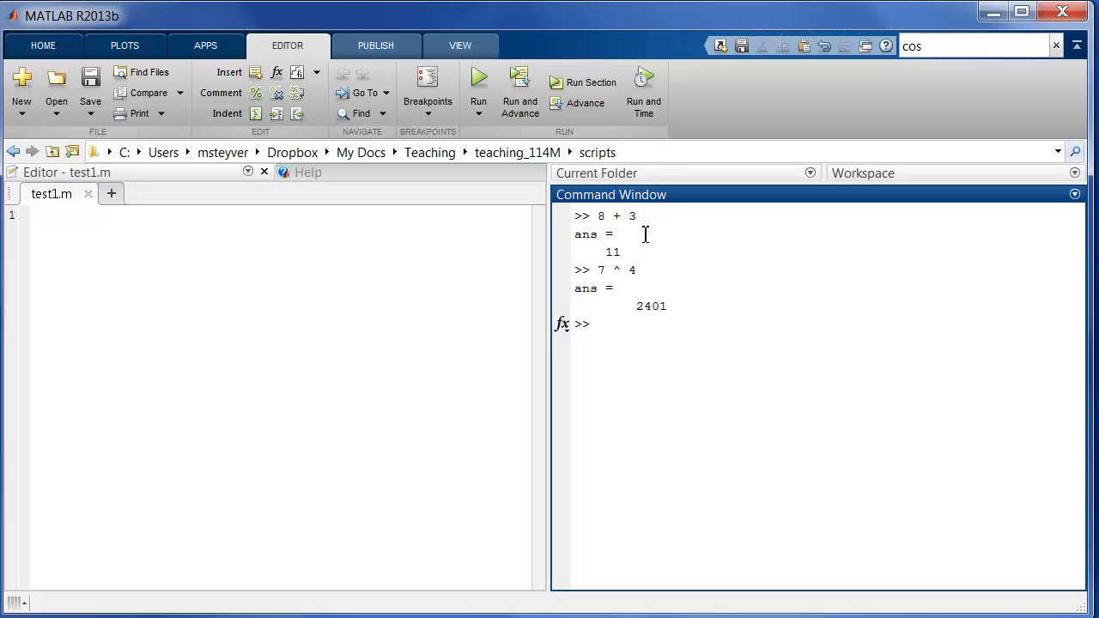
# - Evaluate sqrt( 100 ), giving 10, and sin( 0.5 * pi ), giving 1
pyautogui.write('sqrt')
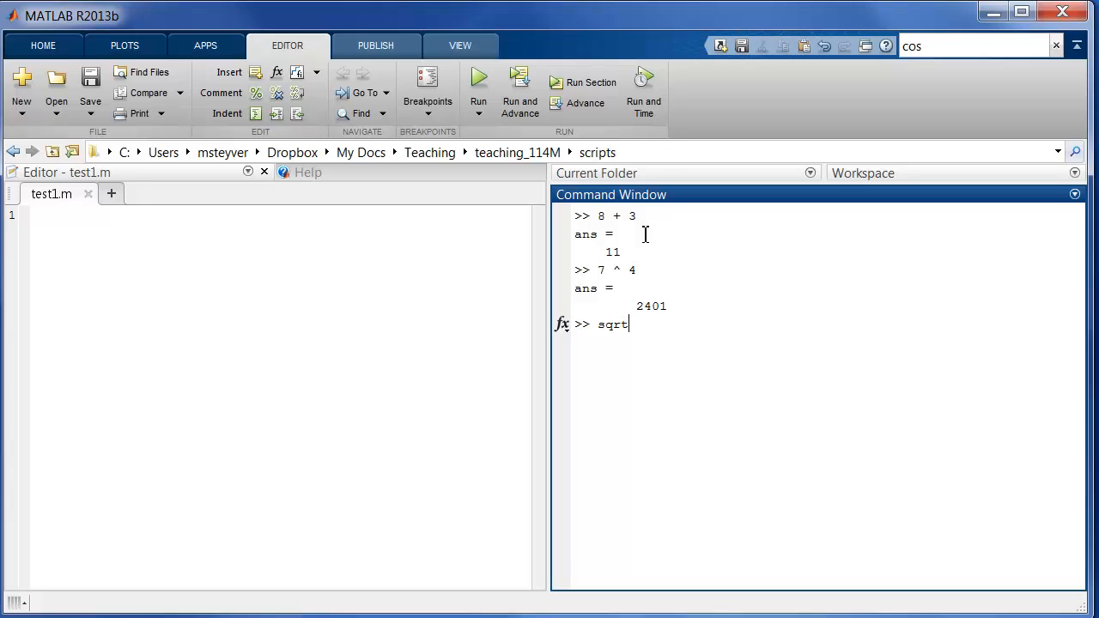
pyautogui.write('( 100')
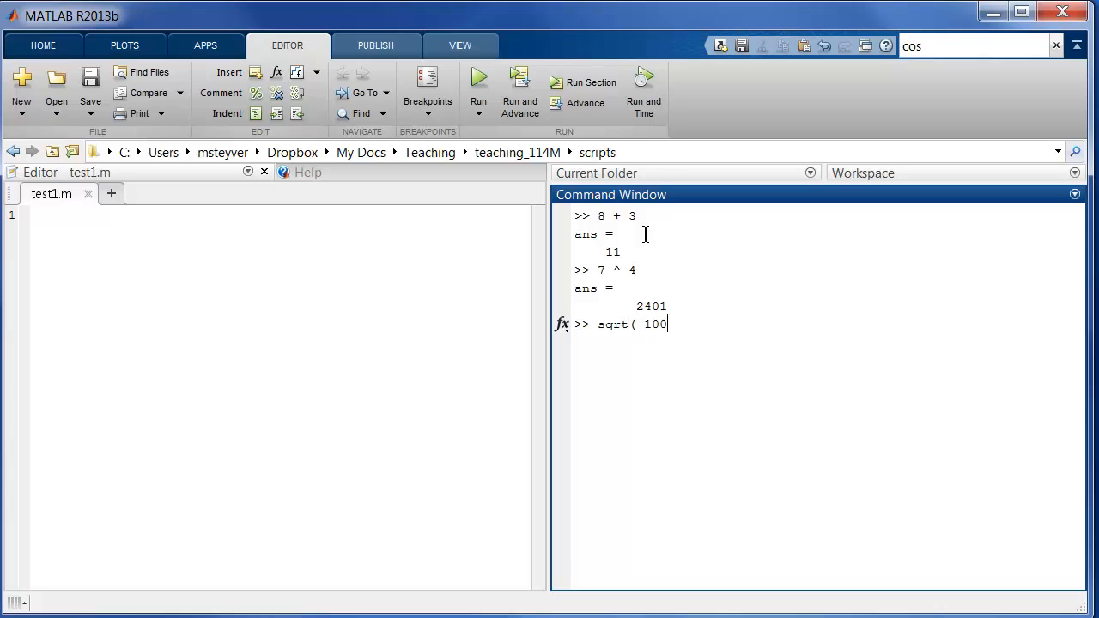
pyautogui.press('Return')
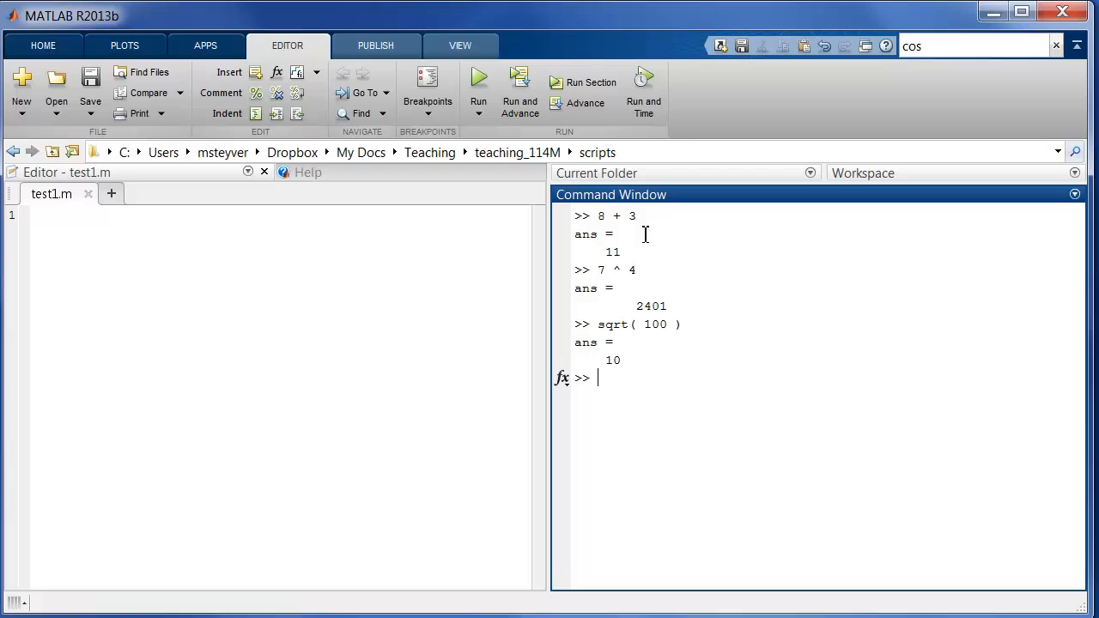
pyautogui.write('sin')
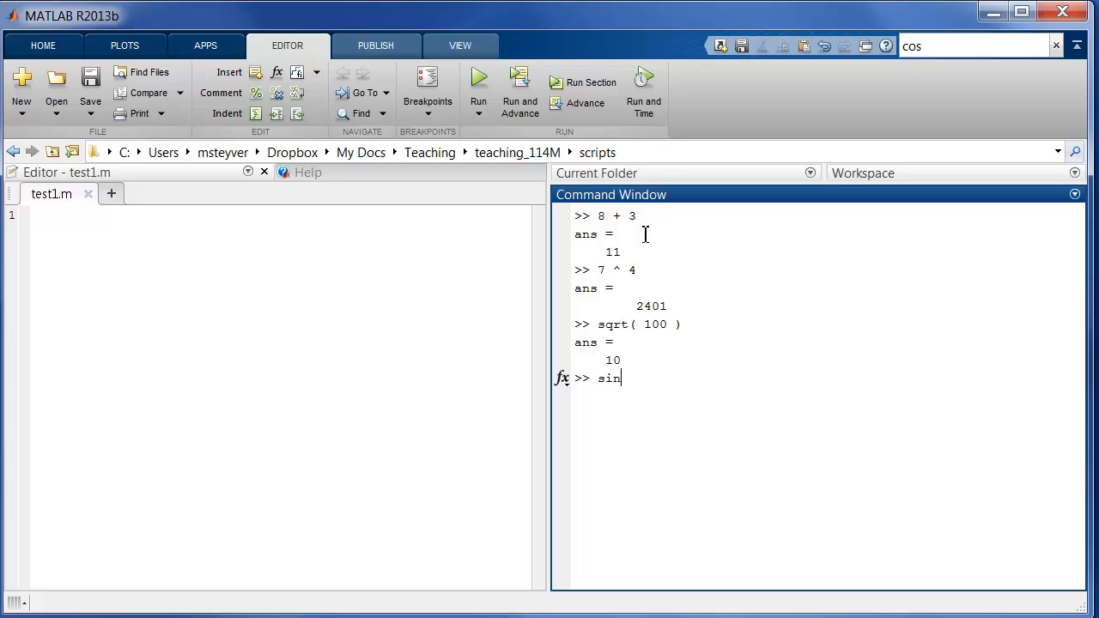
pyautogui.write('(')
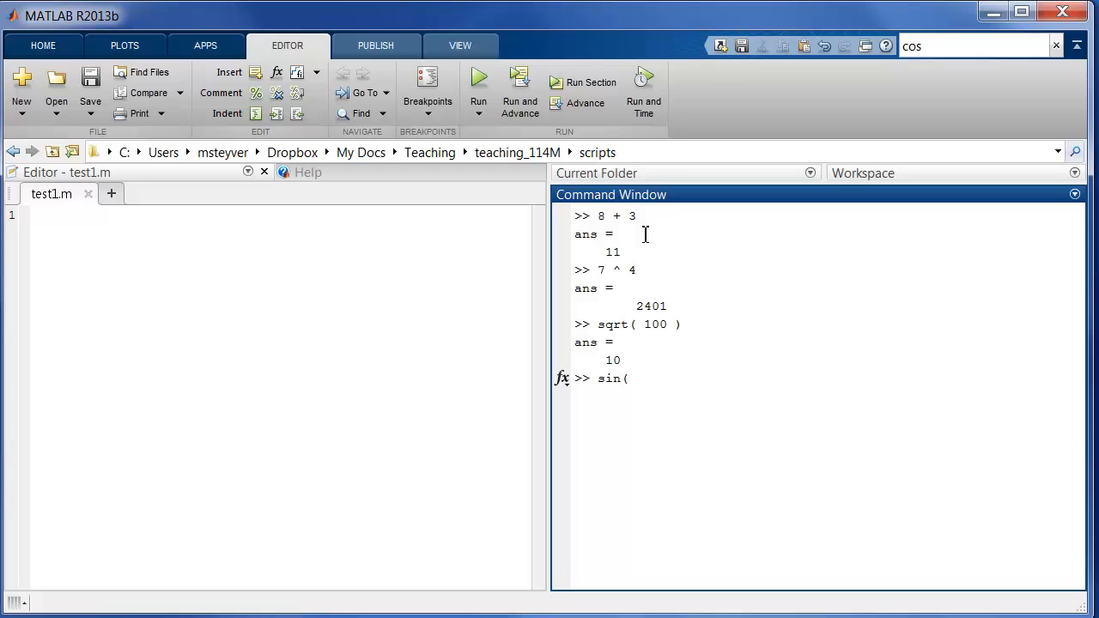
pyautogui.write('0.')
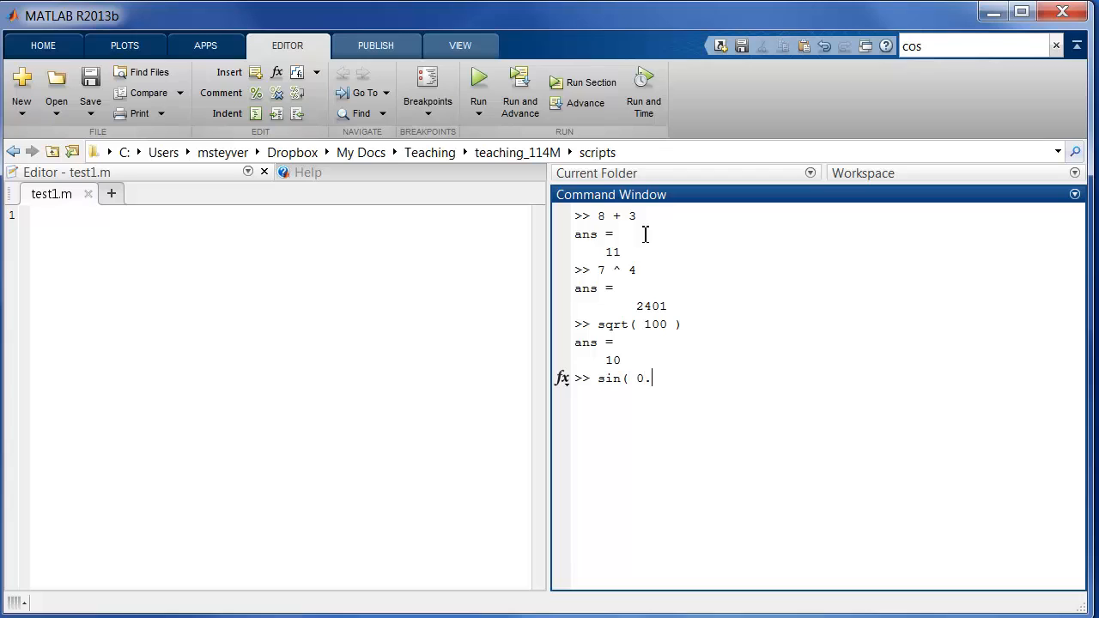
pyautogui.write('5 * pi )')
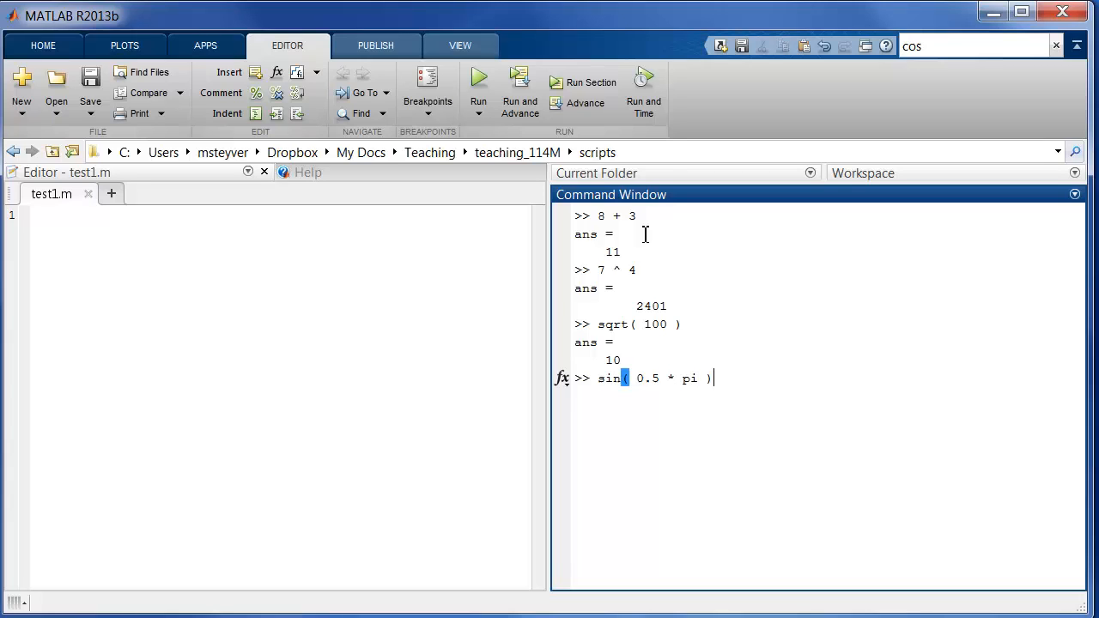
pyautogui.press('Return')
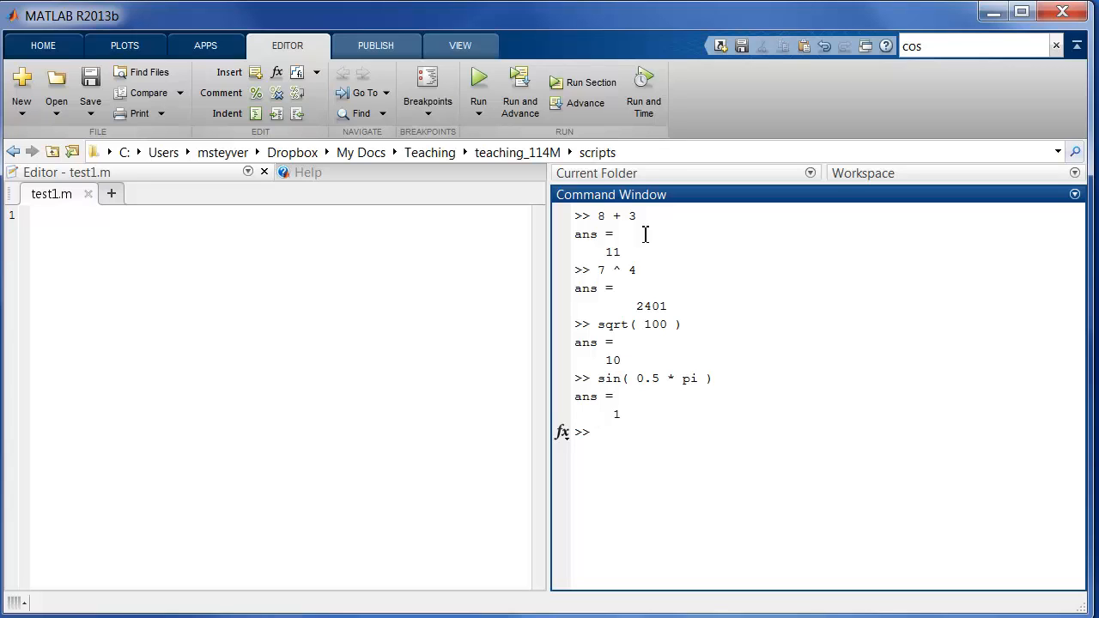
# - Evaluate log10( 10 ), giving 1
pyautogui.write('log1')
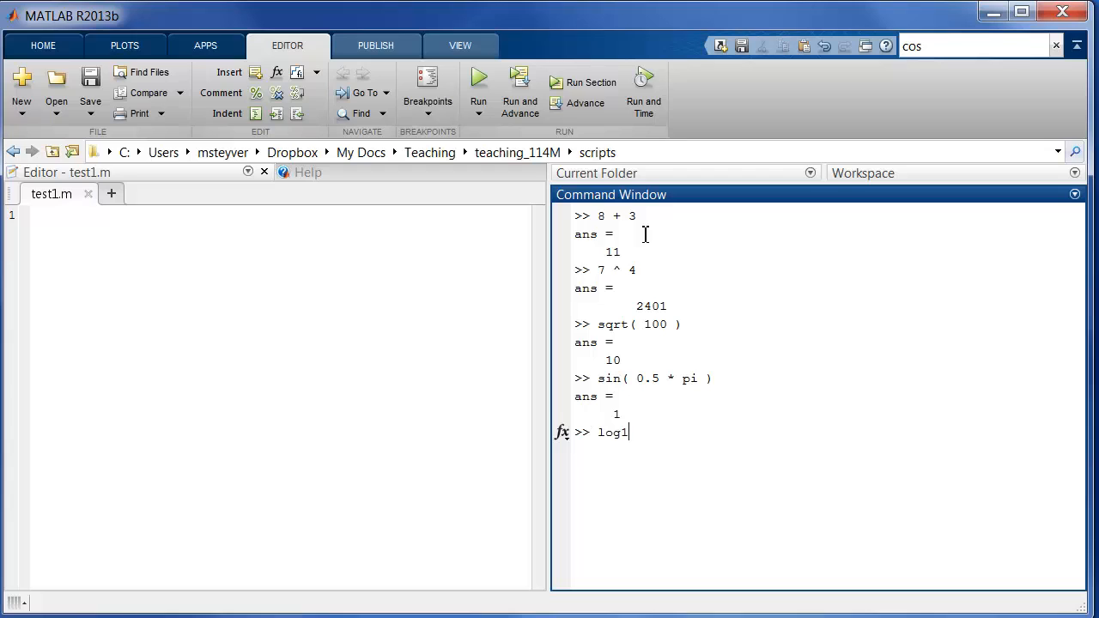
pyautogui.write('0(')
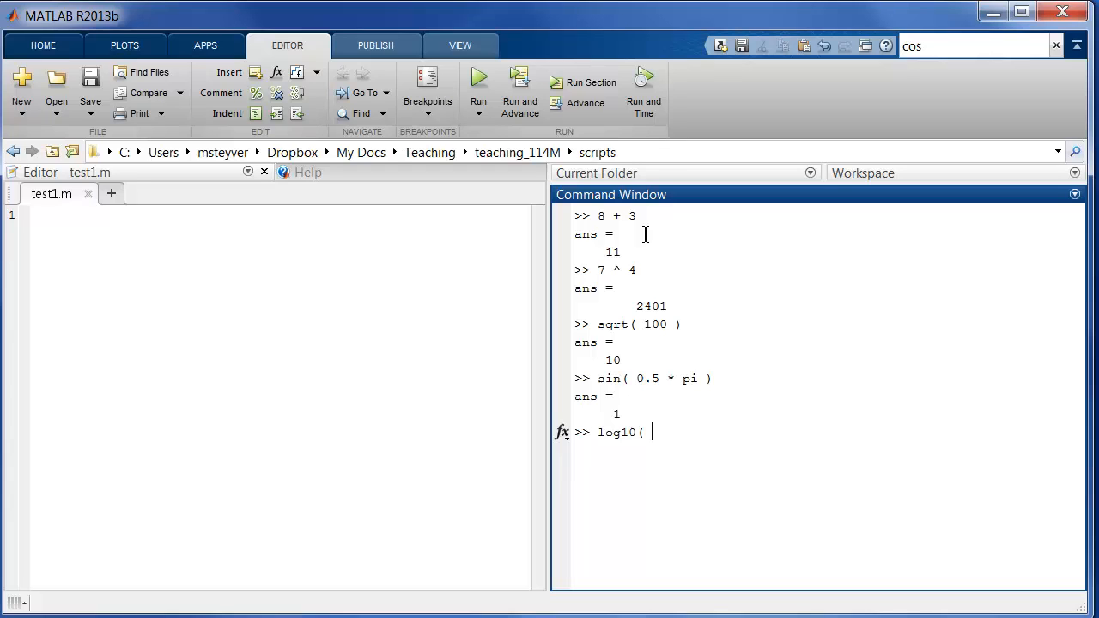
pyautogui.write('10')
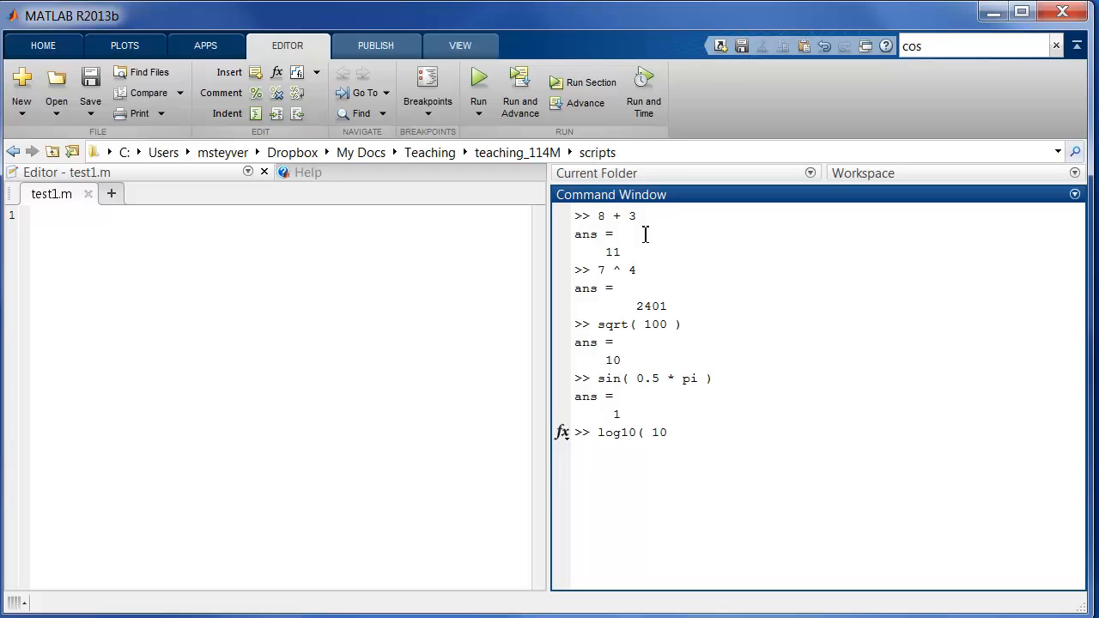
pyautogui.press('Return')
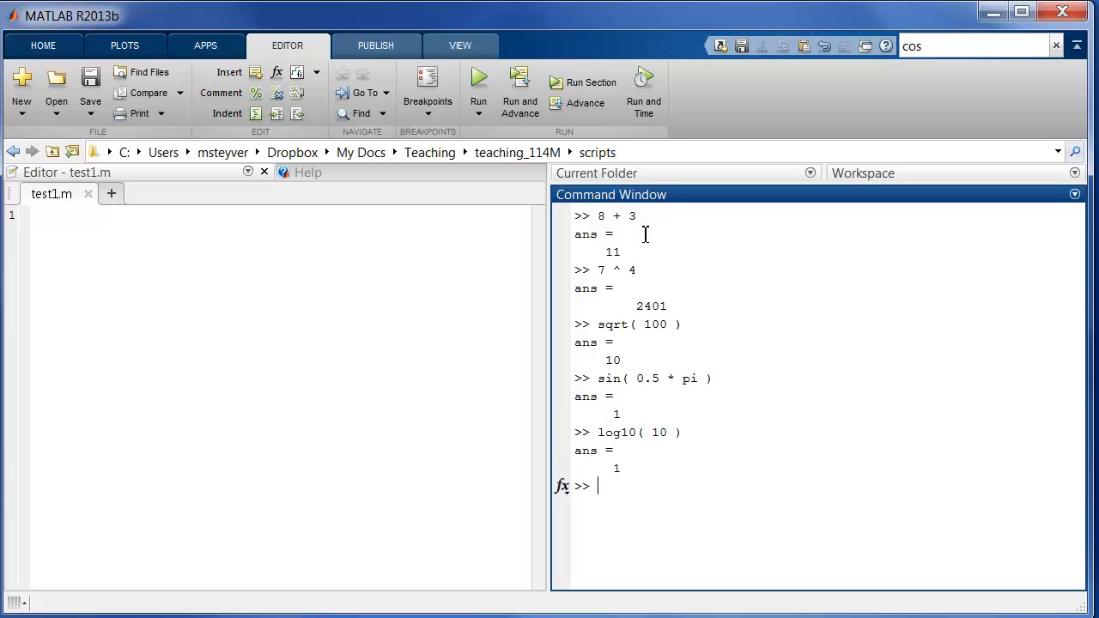
pyautogui.moveTo(551, 271)
pyautogui.write('sin')
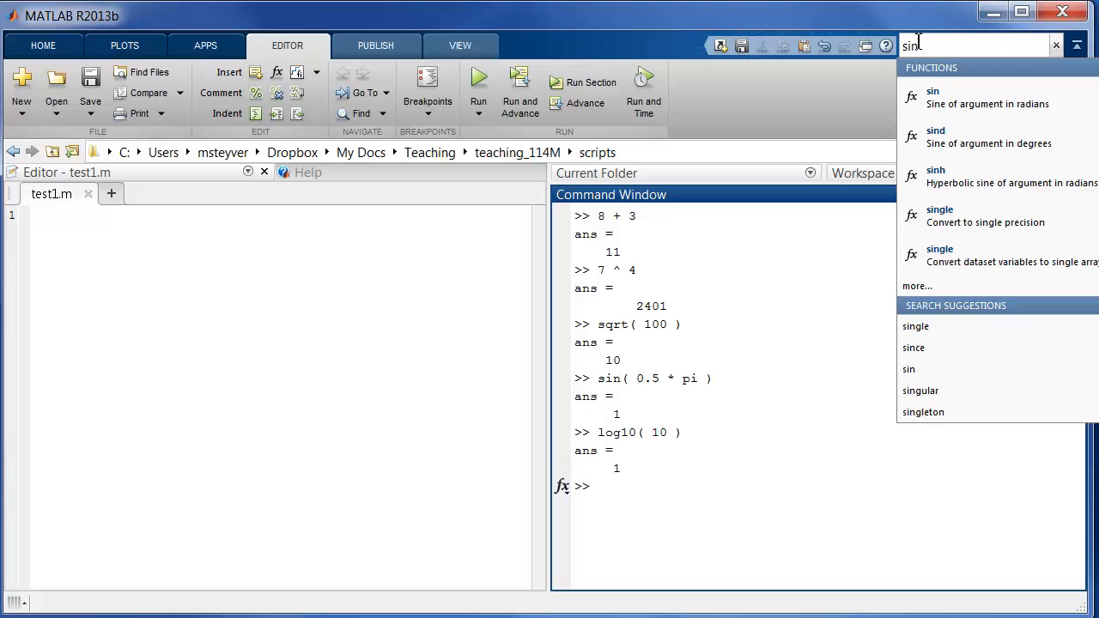
pyautogui.moveTo(962, 98)
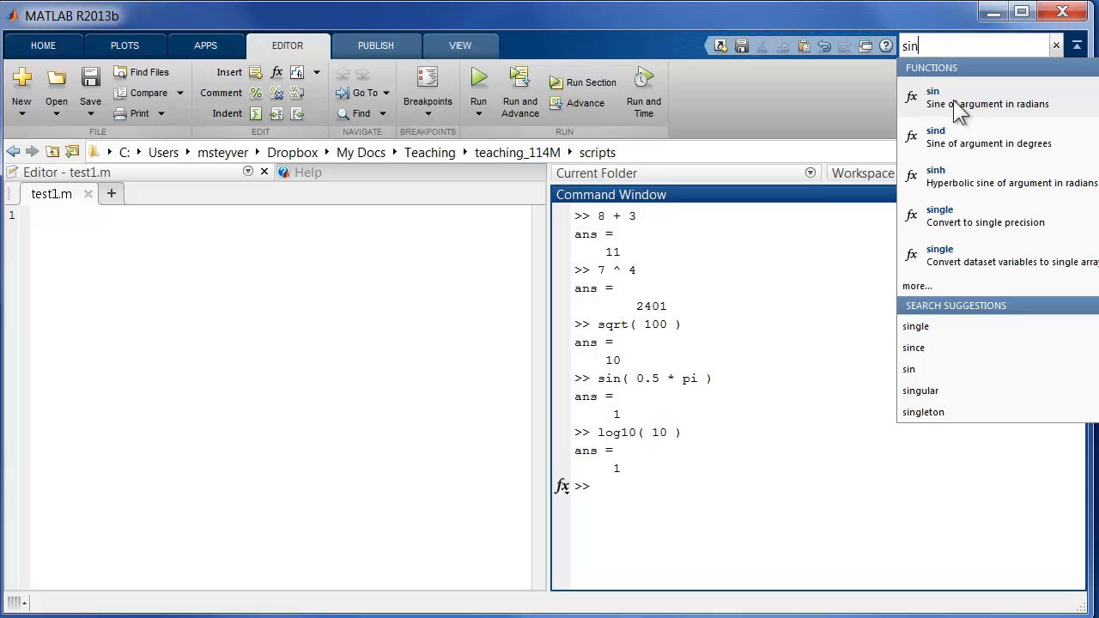
# - Open the sin reference page and scroll through its plot example and See Also links
pyautogui.click(933, 97)
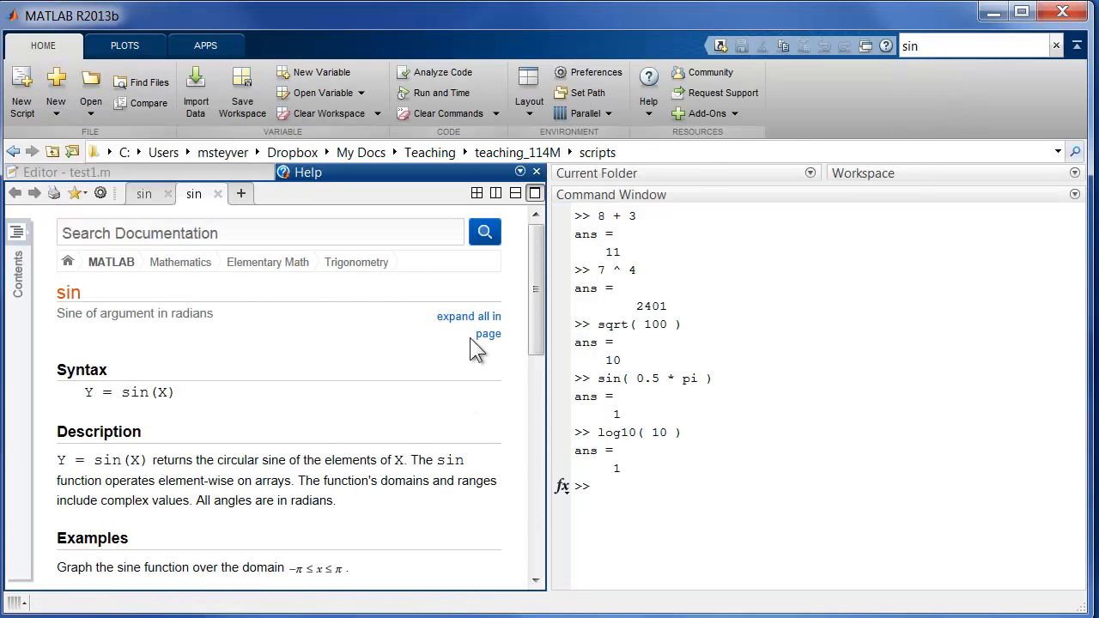
pyautogui.moveTo(519, 378)
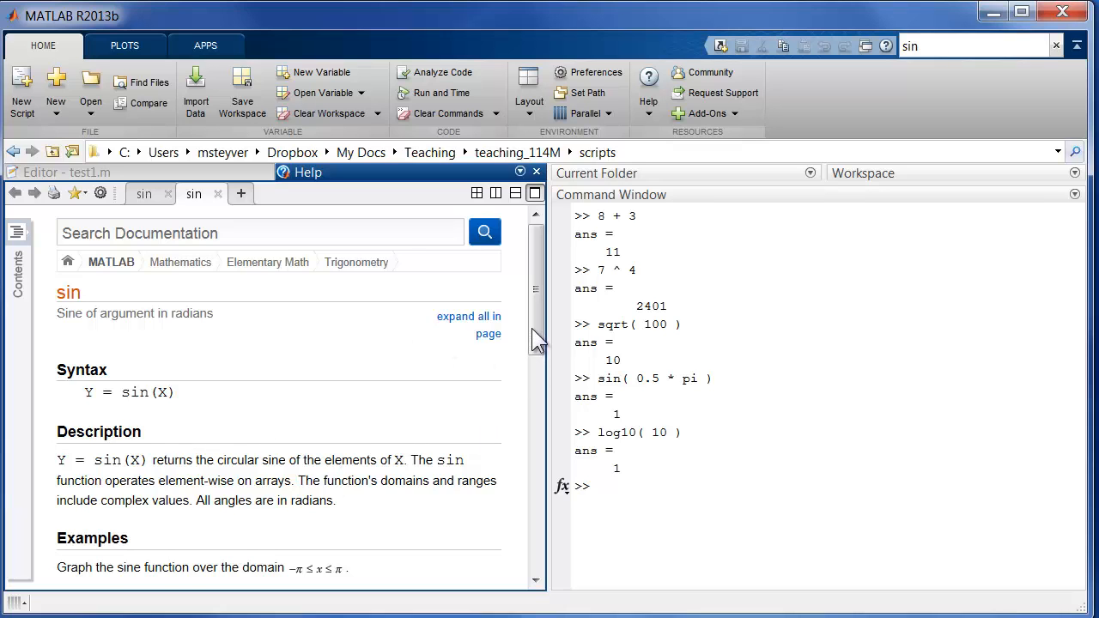
pyautogui.scroll(-3)
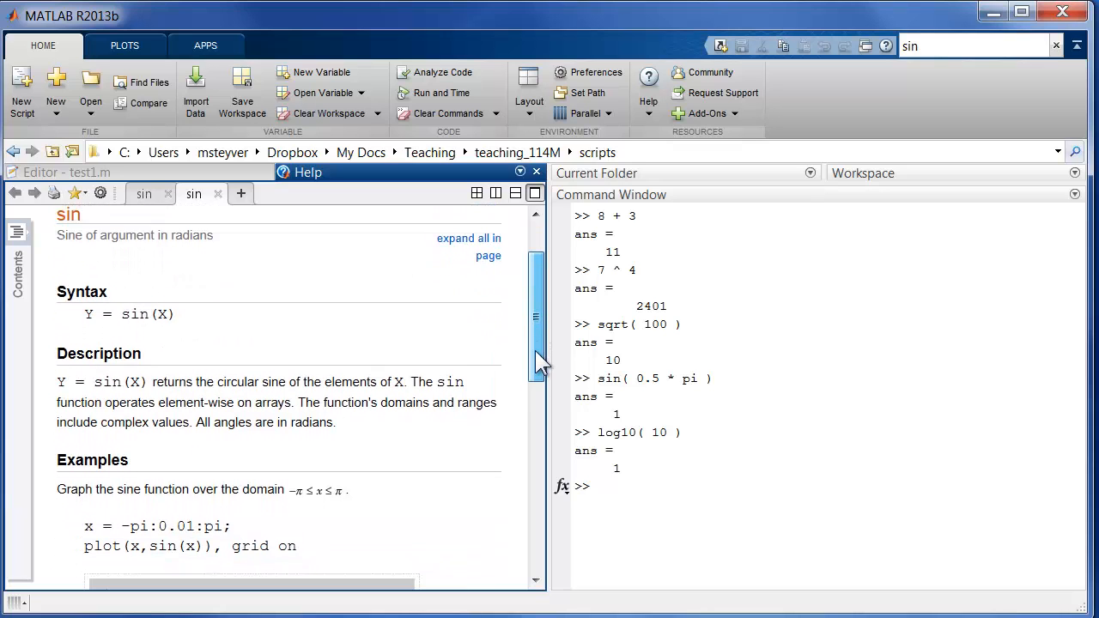
pyautogui.scroll(-3)
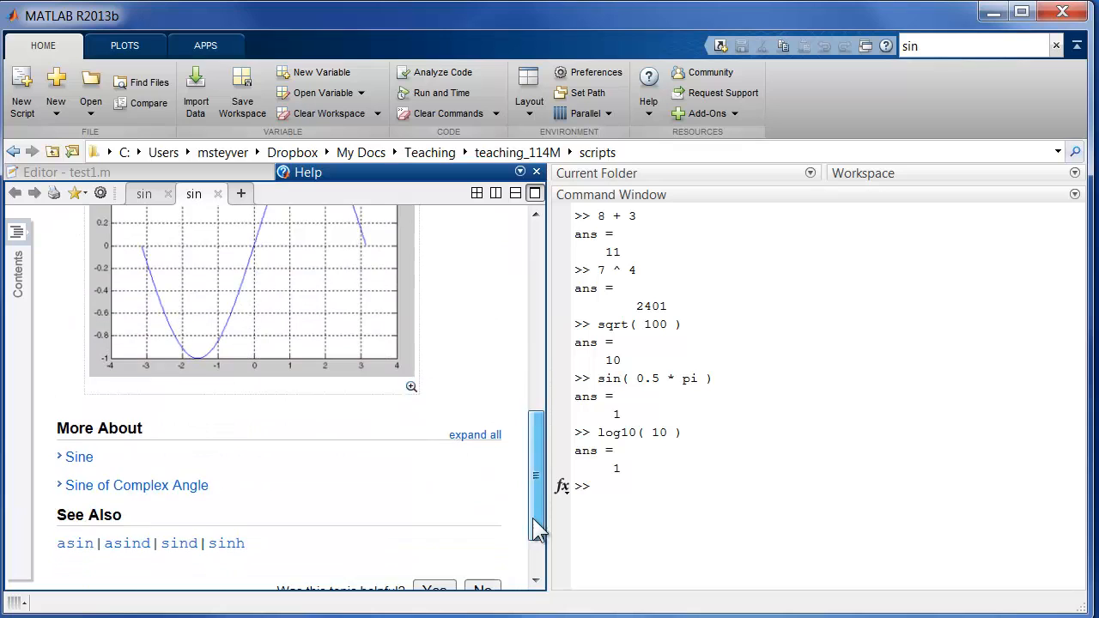
pyautogui.scroll(-3)
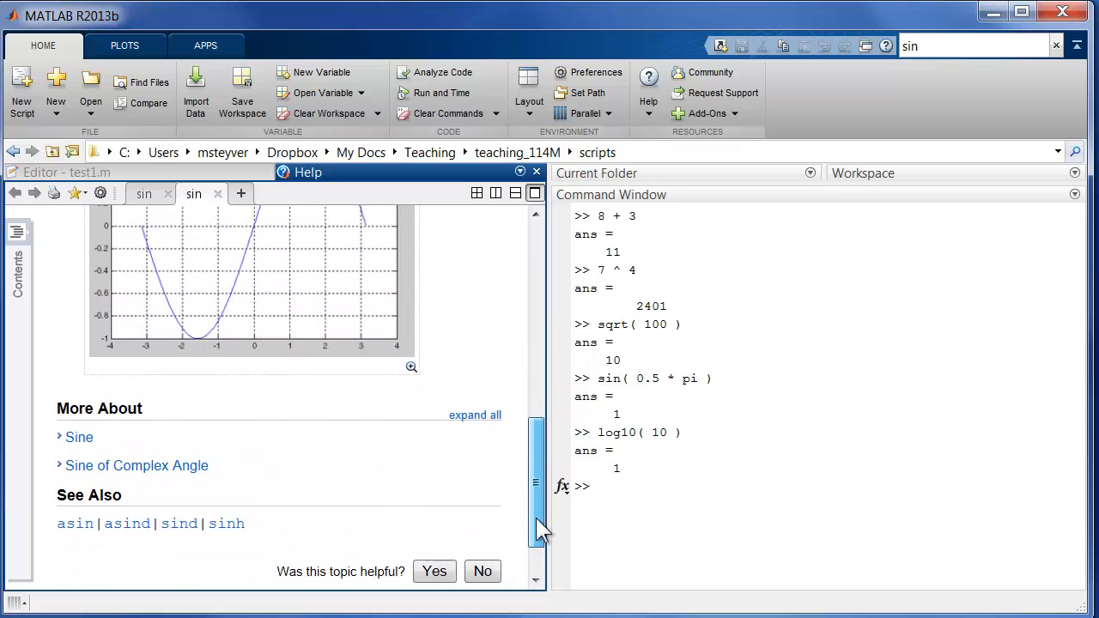
pyautogui.scroll(3)
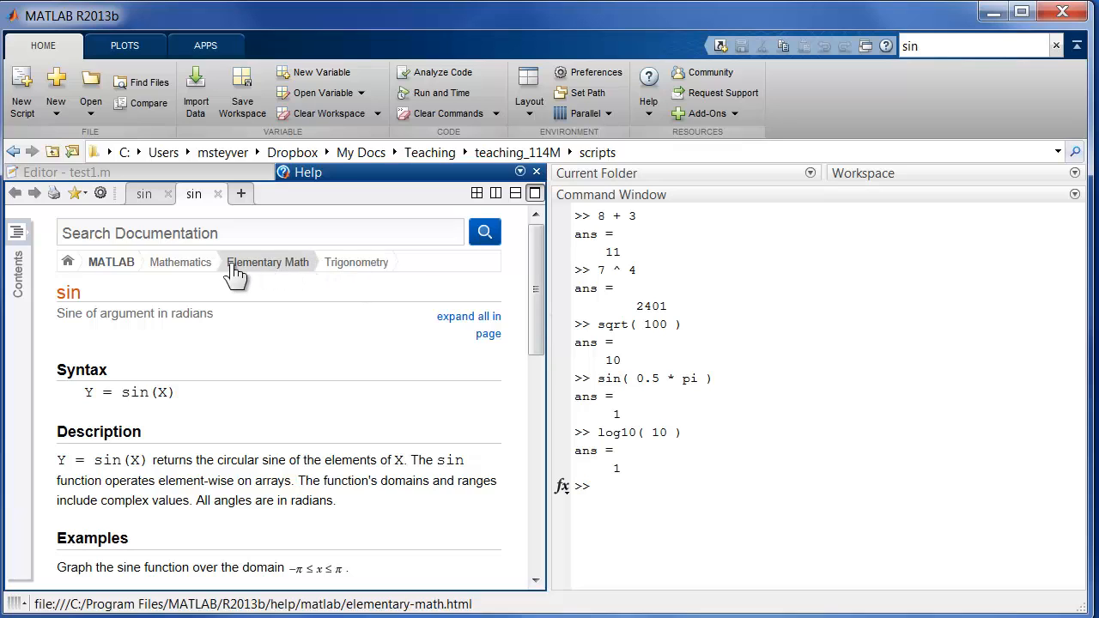
pyautogui.moveTo(249, 274)
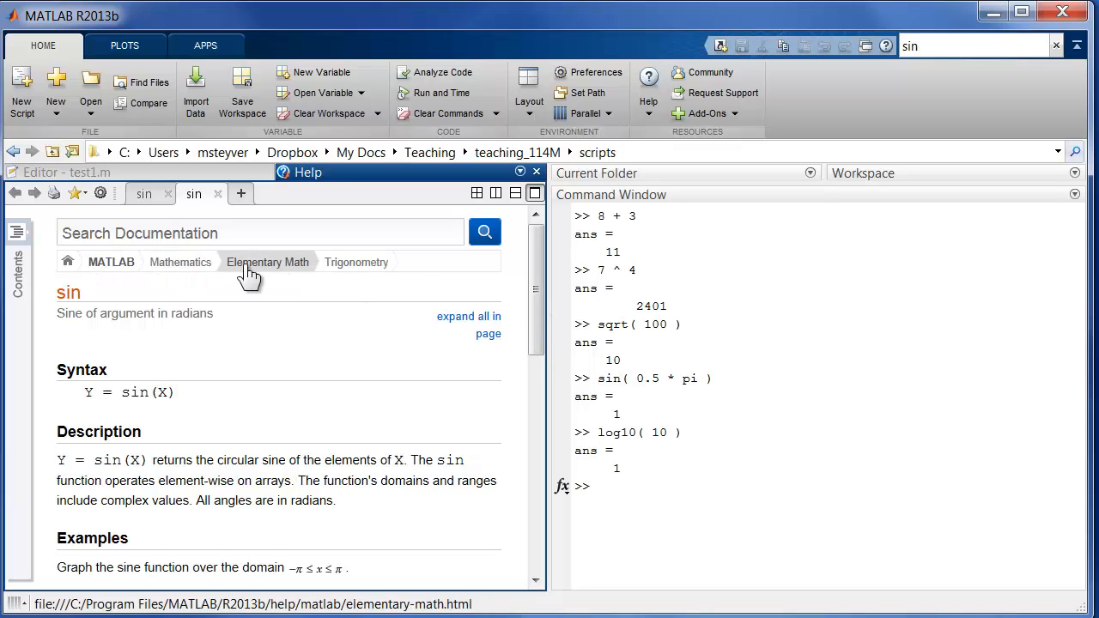
# - Go back to the Elementary Math category page and browse it
pyautogui.click(111, 262)
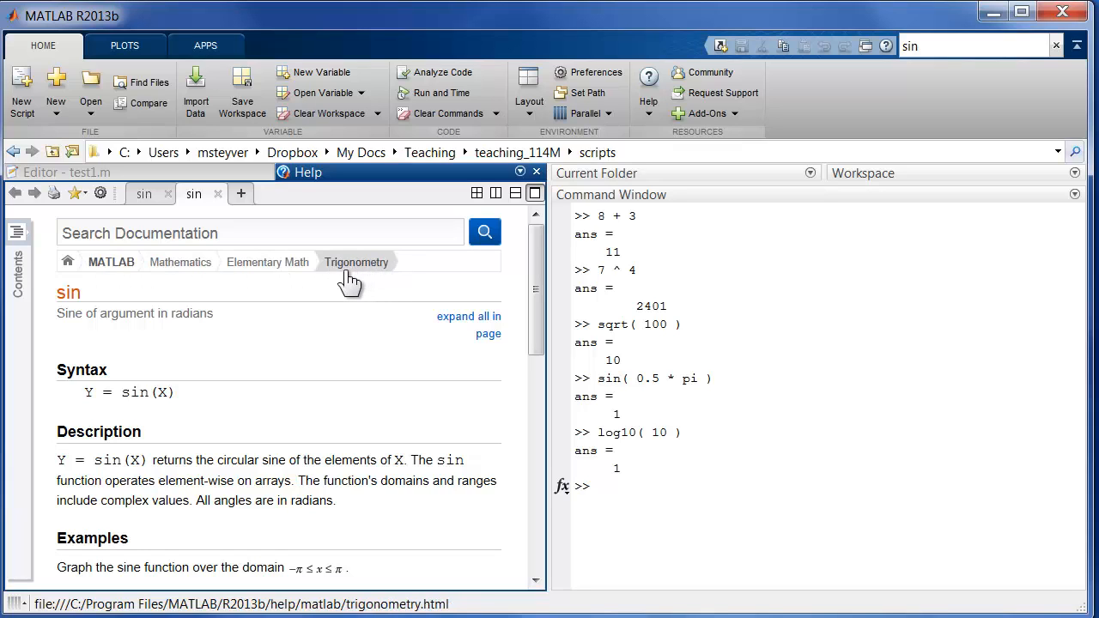
pyautogui.click(267, 262)
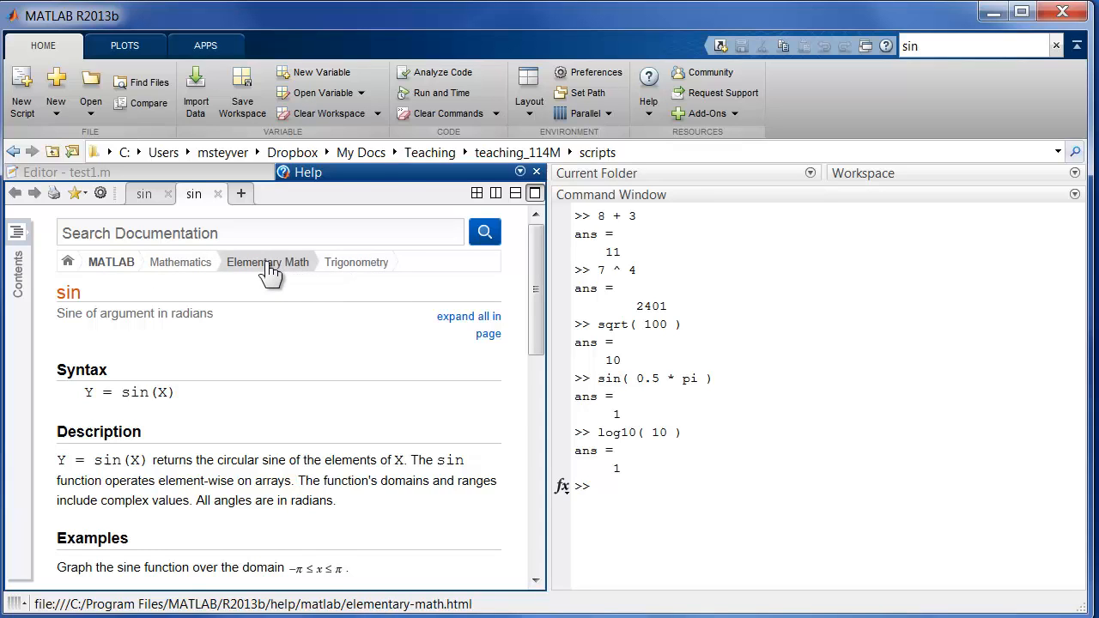
pyautogui.click(267, 262)
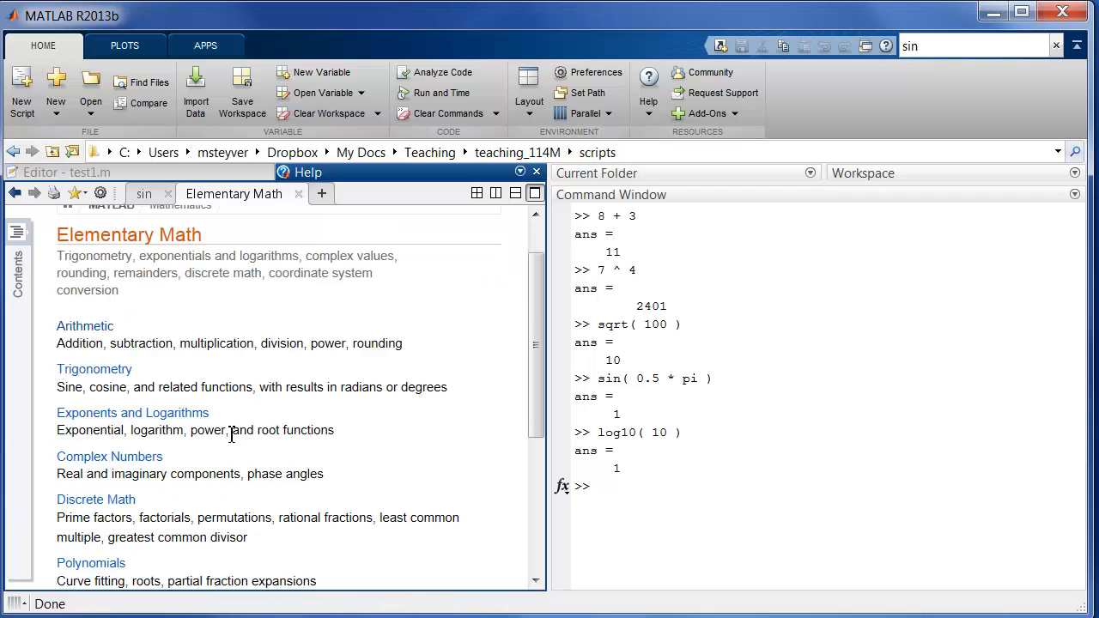
pyautogui.scroll(-3)
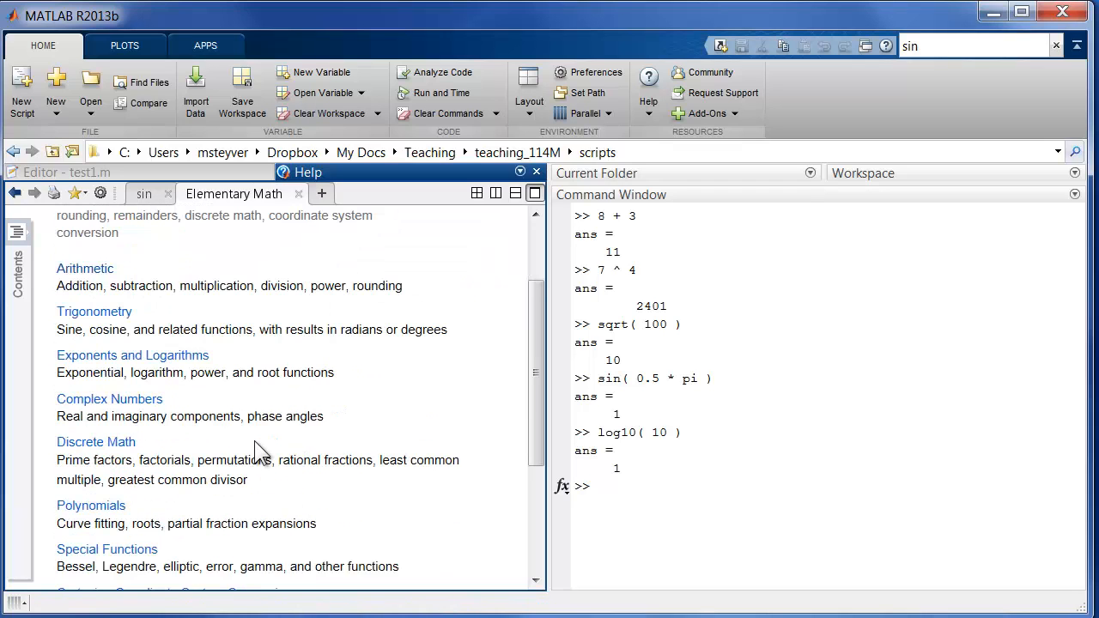
pyautogui.scroll(-3)
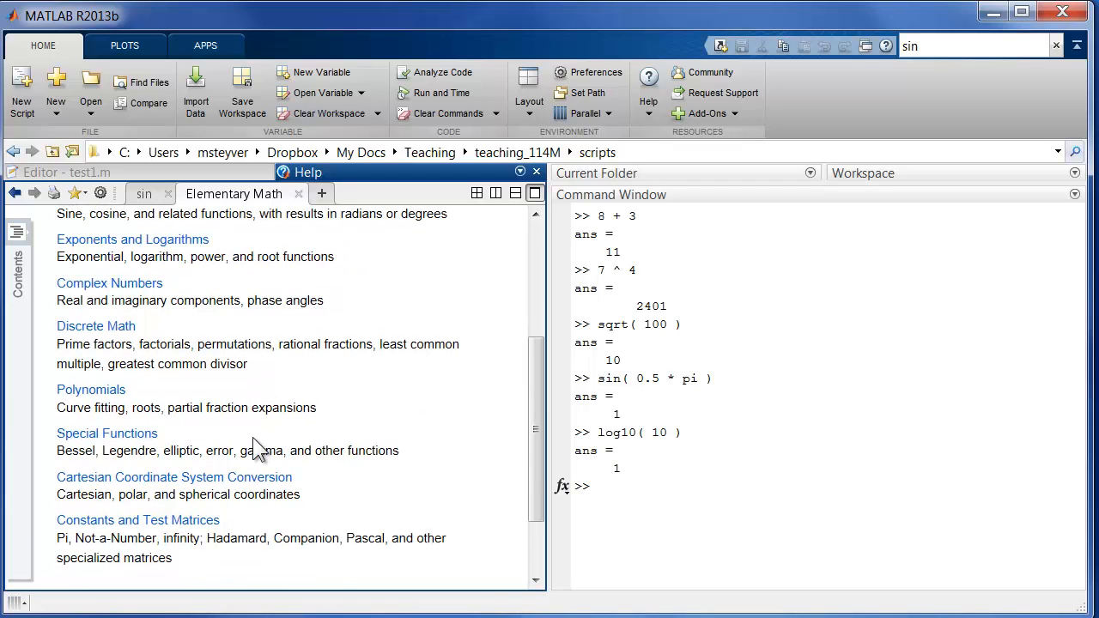
pyautogui.scroll(3)
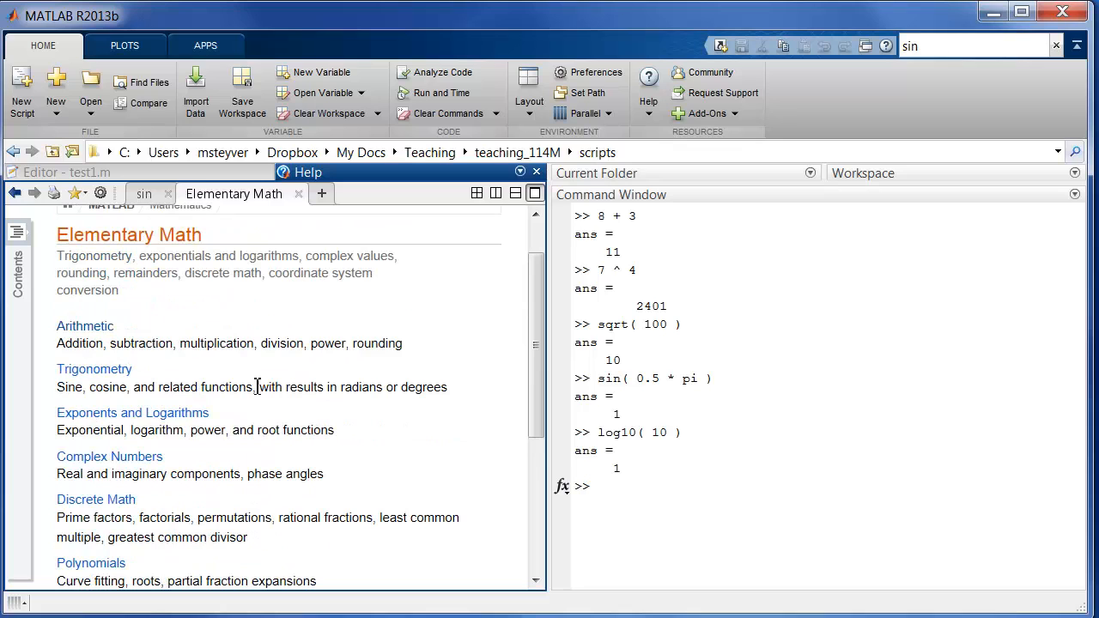
# - Open the Exponents and Logarithms page listing exp, log, log10, nthroot and sqrt
pyautogui.click(132, 413)
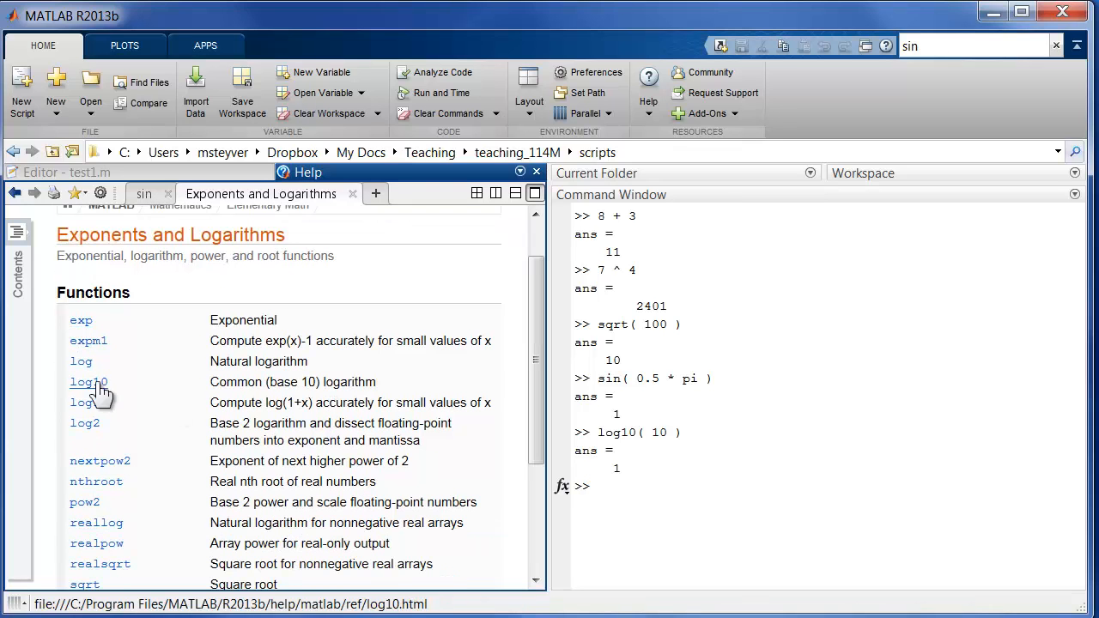
pyautogui.moveTo(96, 481)
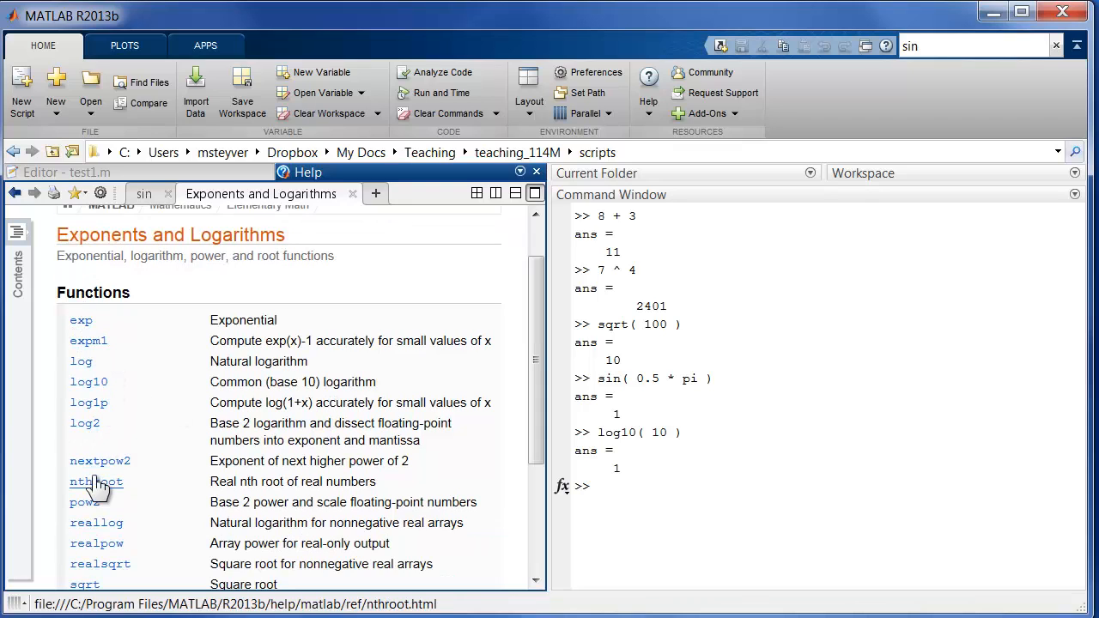
pyautogui.moveTo(266, 471)
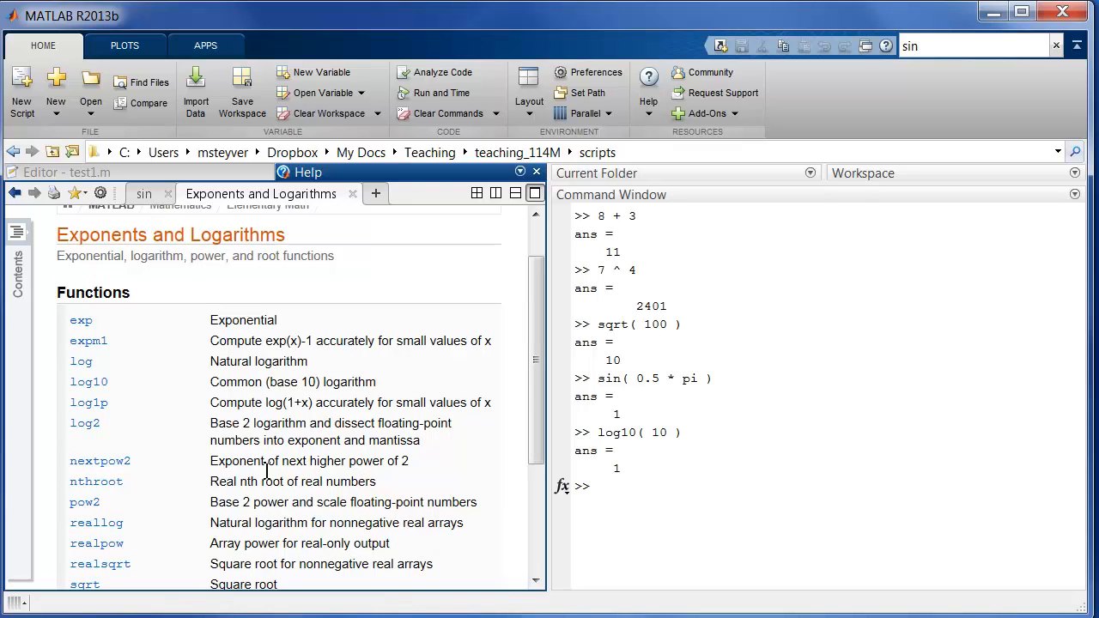
pyautogui.scroll(-3)
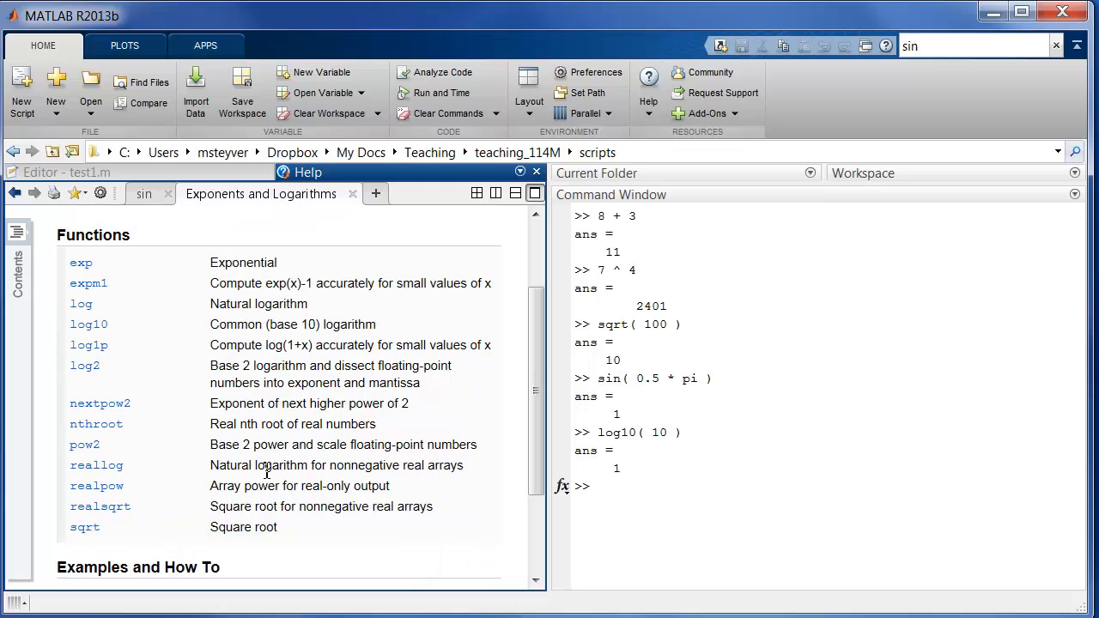
pyautogui.scroll(3)
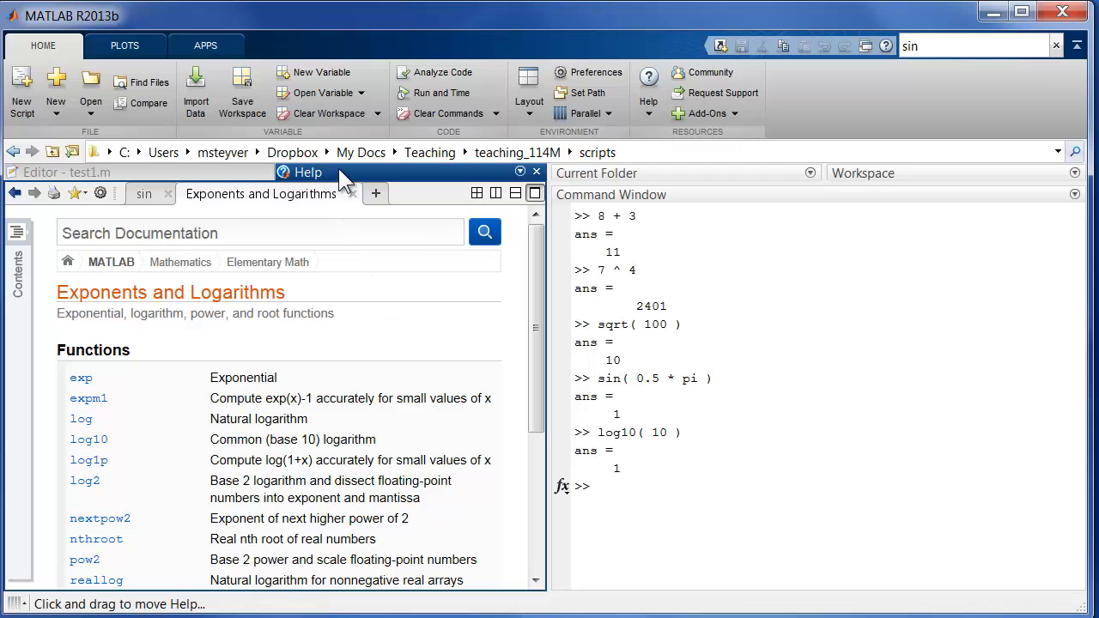
pyautogui.moveTo(355, 299)
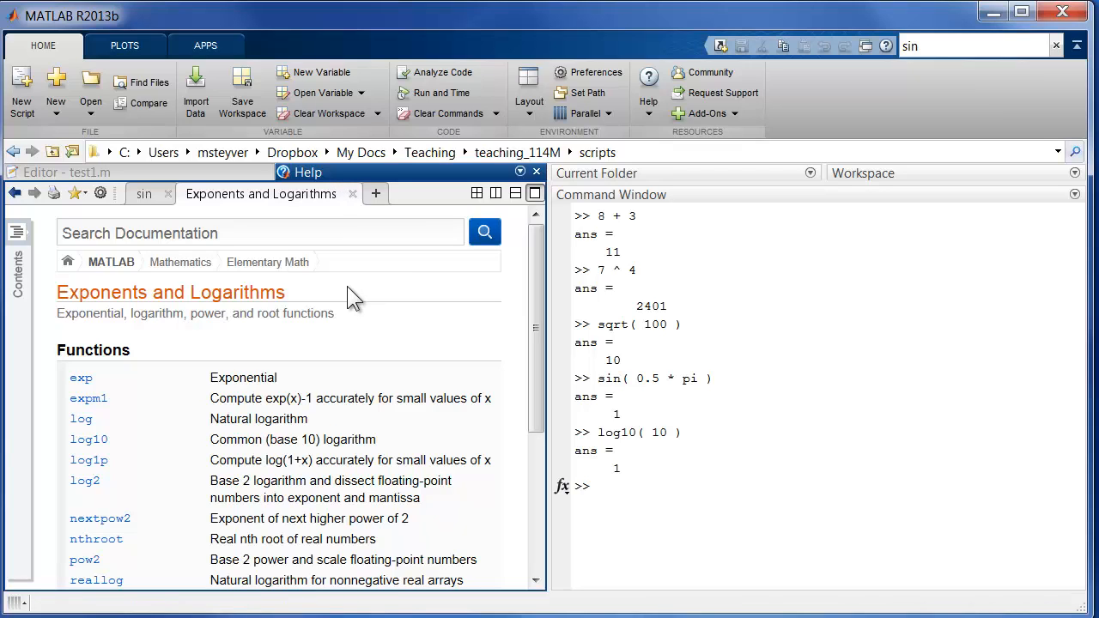
pyautogui.moveTo(252, 445)
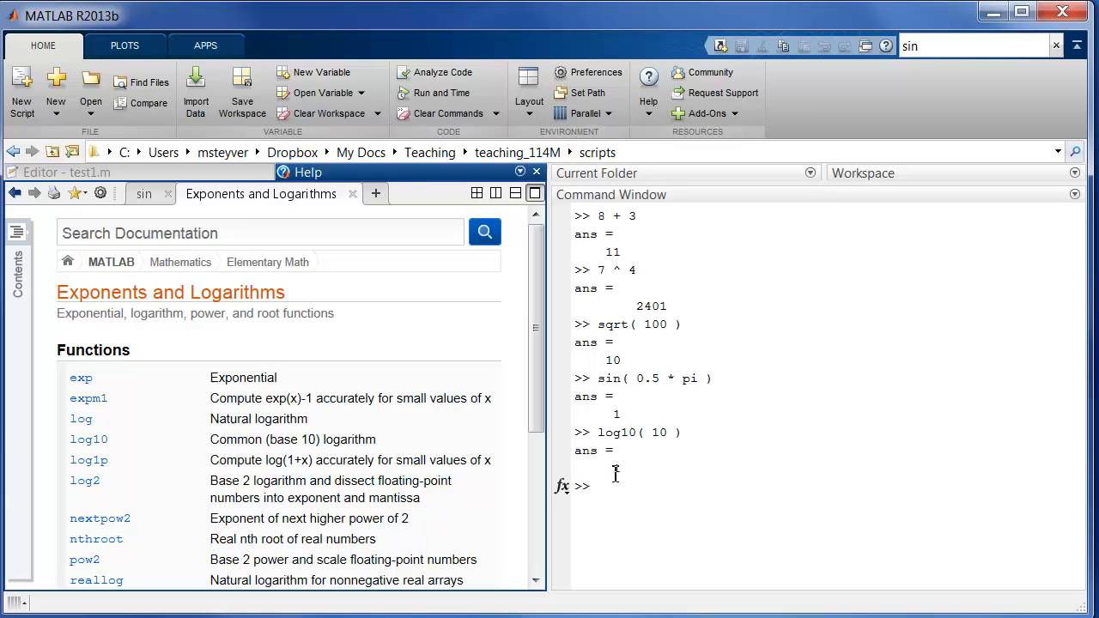
pyautogui.click(768, 498)
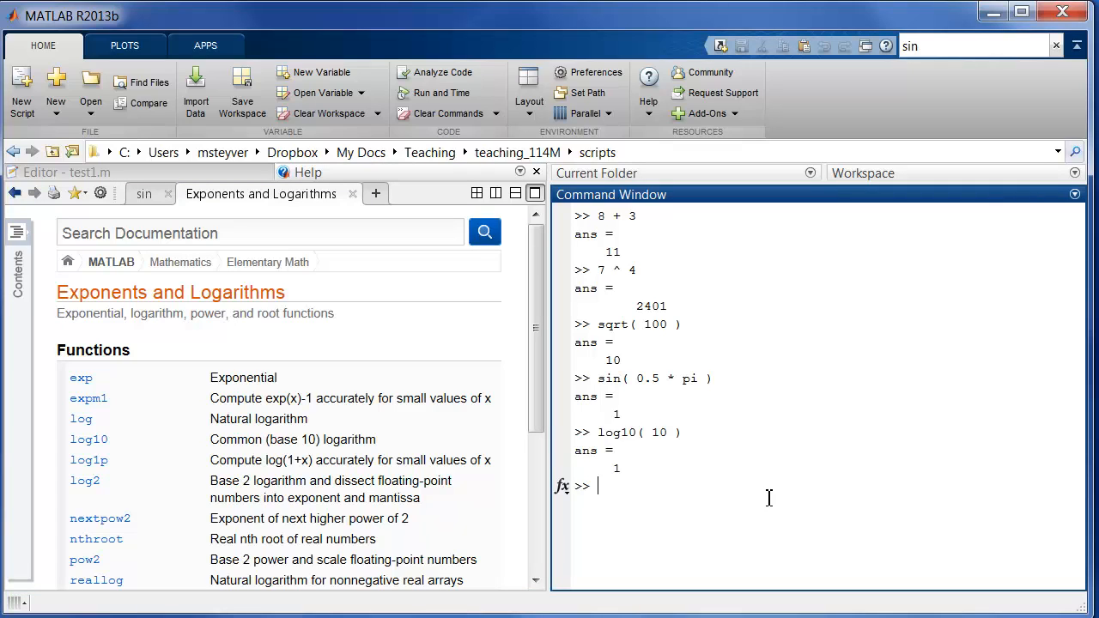
# - Evaluate 10 / 0, which returns Inf, and begin typing 0 /
pyautogui.write('10')
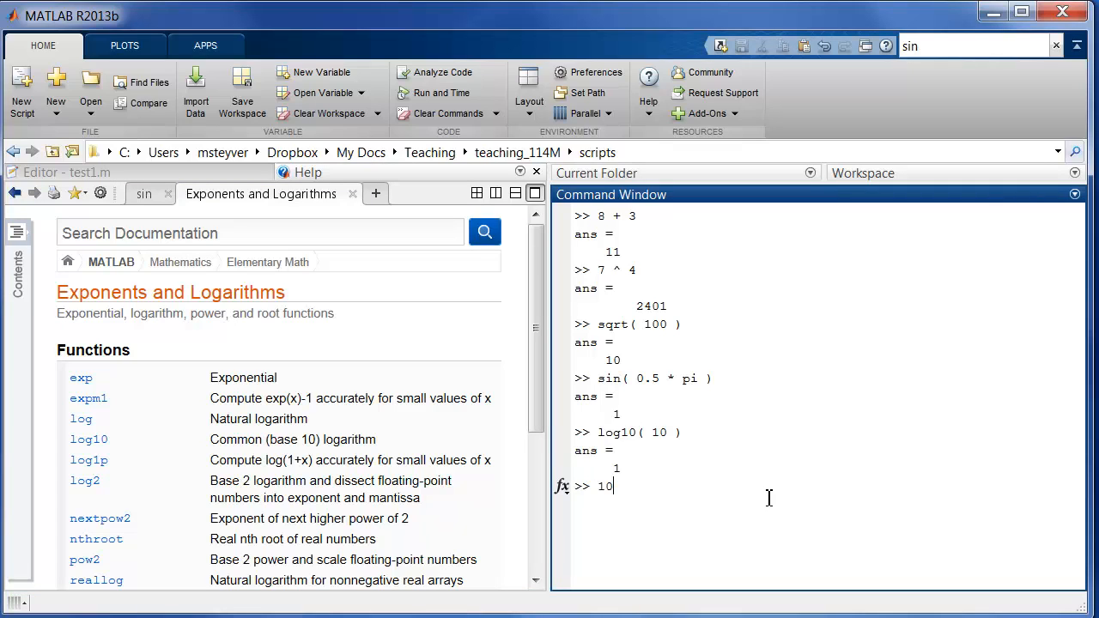
pyautogui.write('/')
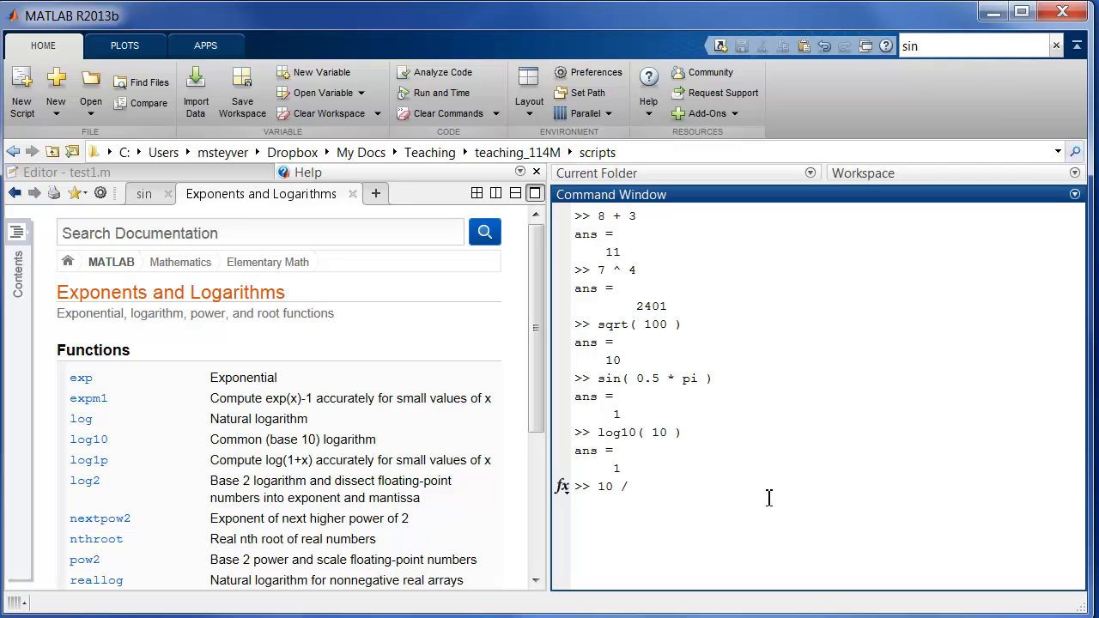
pyautogui.write('0')
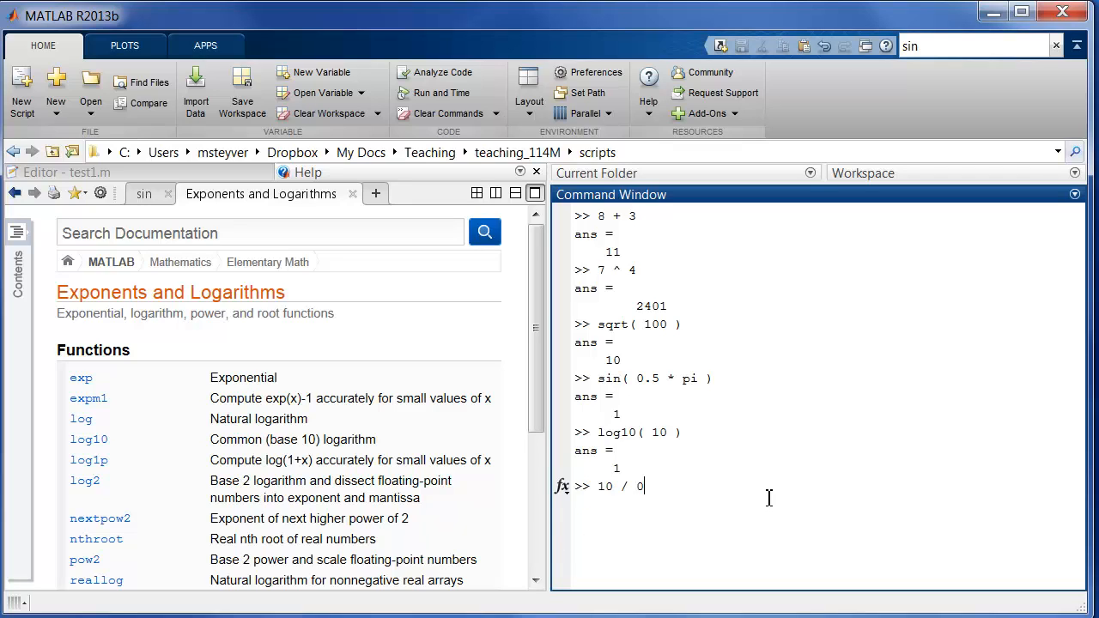
pyautogui.press('Return')
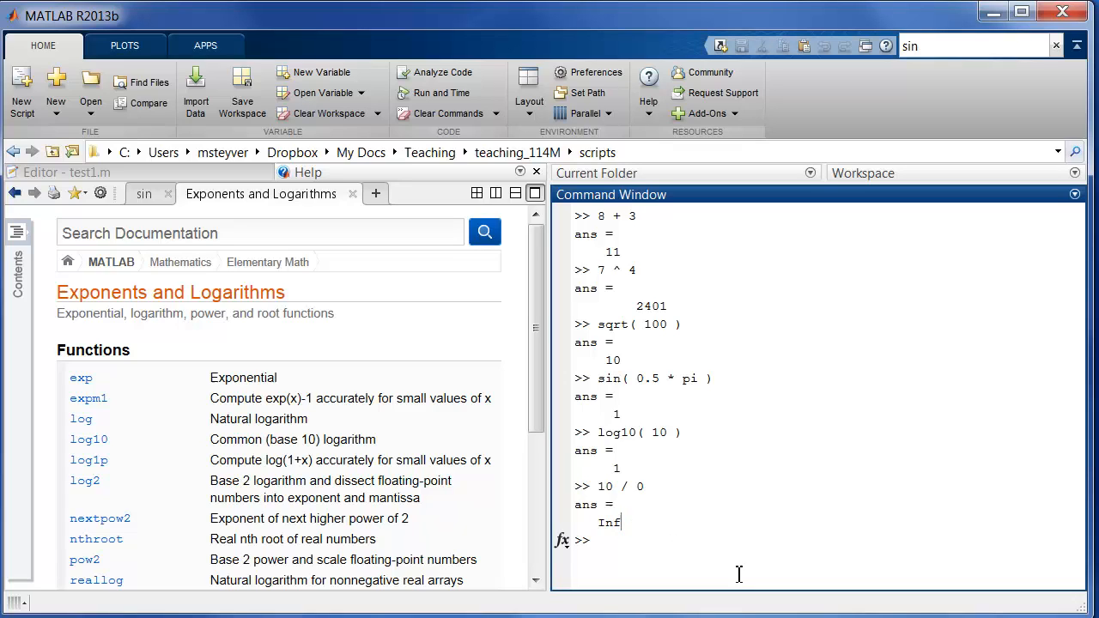
pyautogui.write('0 /')
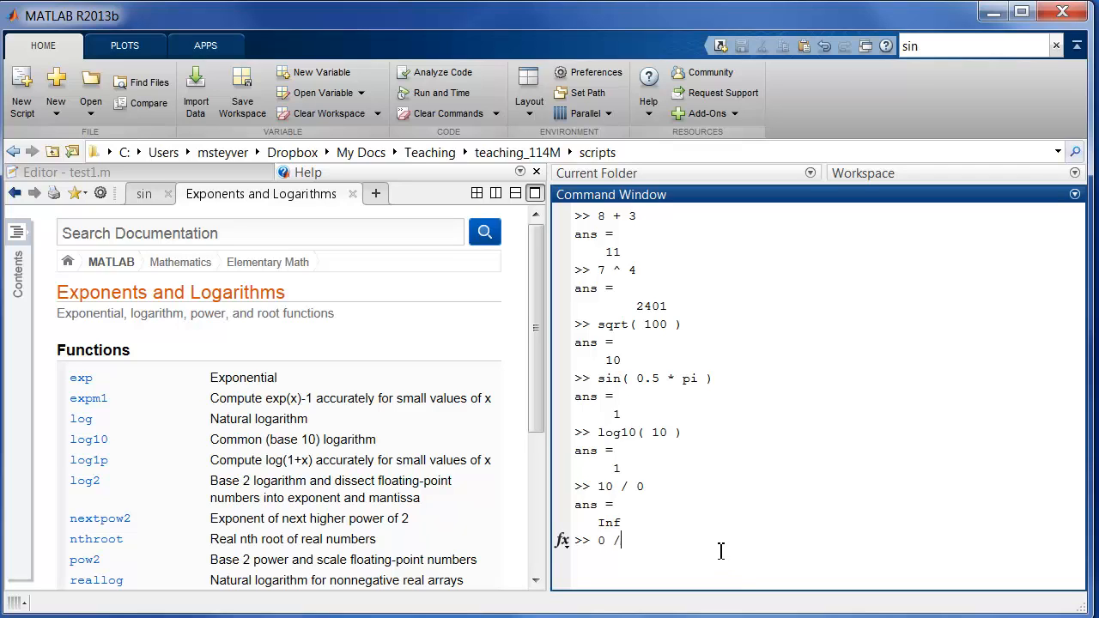
# - Evaluate 0 / 0, which returns NaN below the Inf result
pyautogui.write('0')
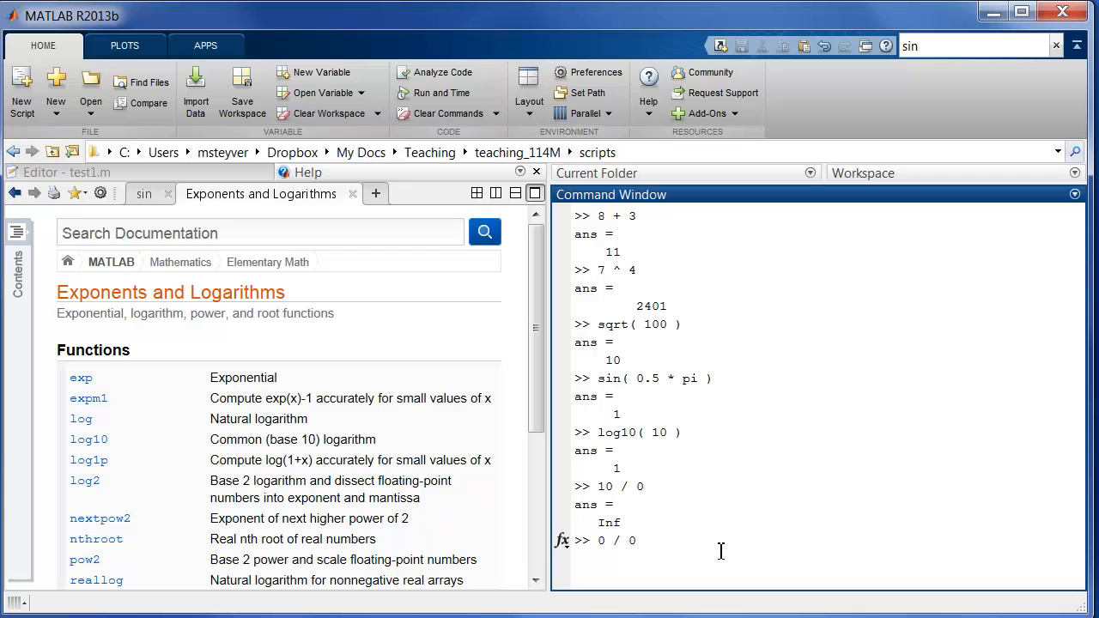
pyautogui.press('Return')
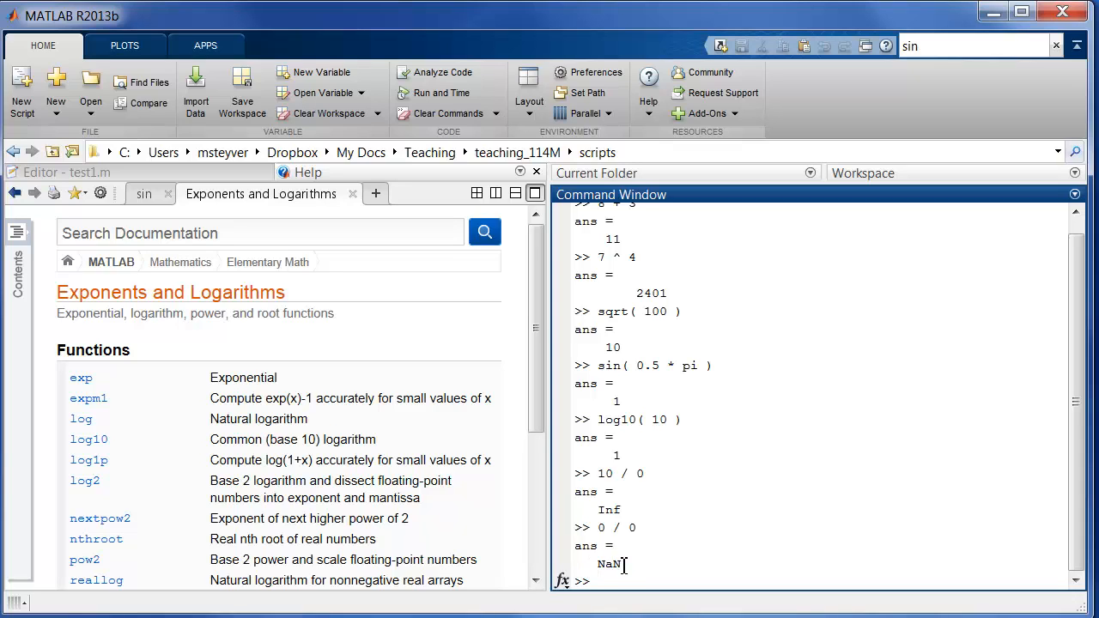
pyautogui.doubleClick(609, 564)
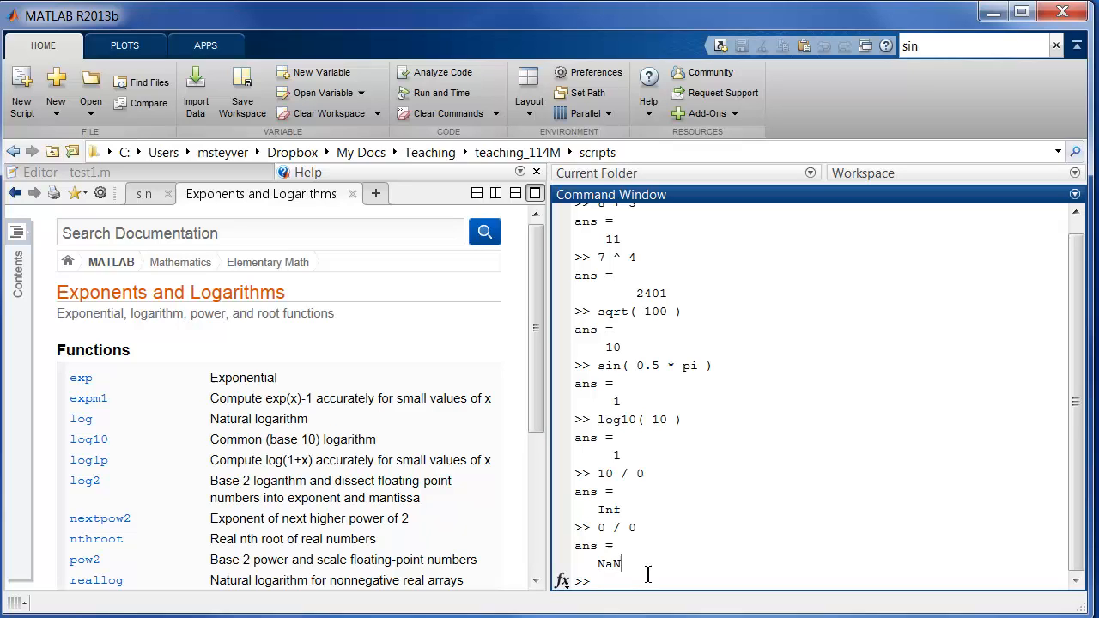
pyautogui.moveTo(799, 542)
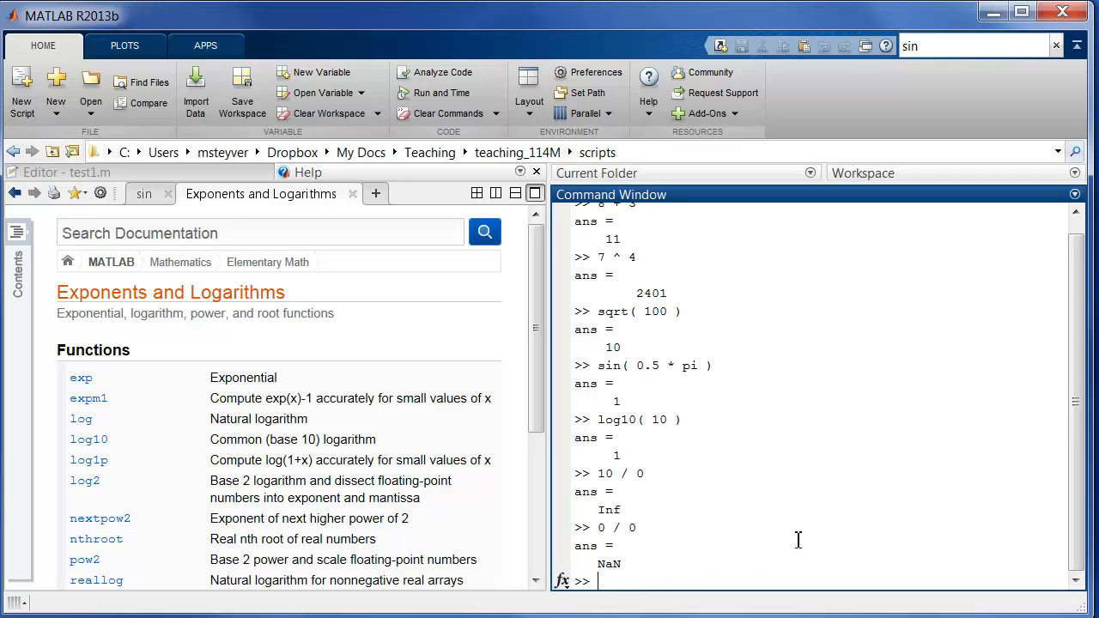
# - Clear all earlier output with clc, leaving an empty prompt
pyautogui.write('c')
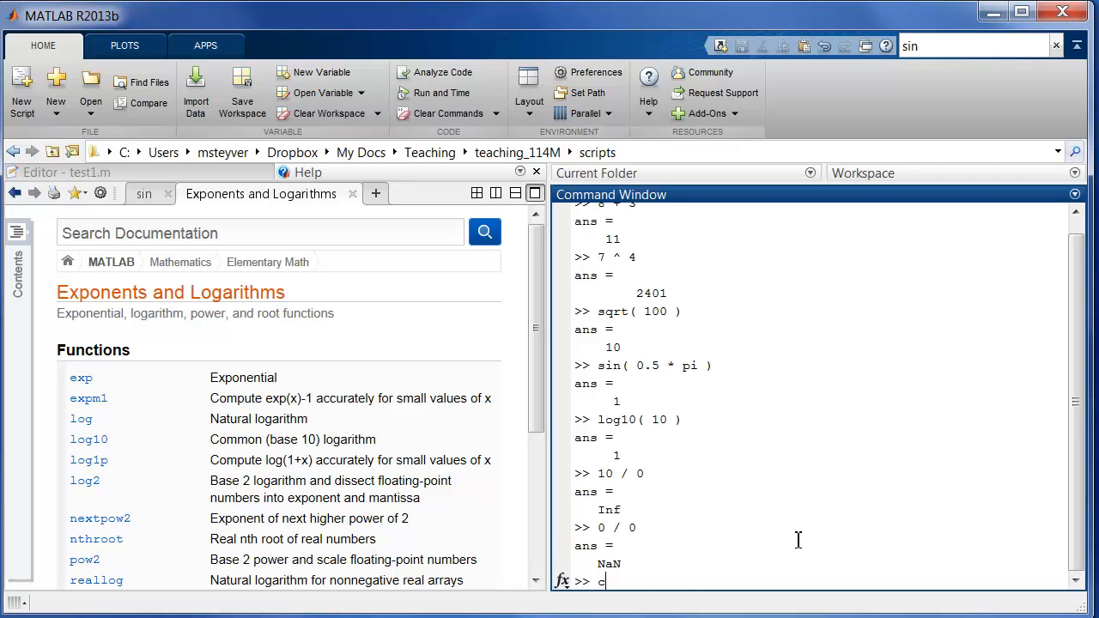
pyautogui.write('lc')
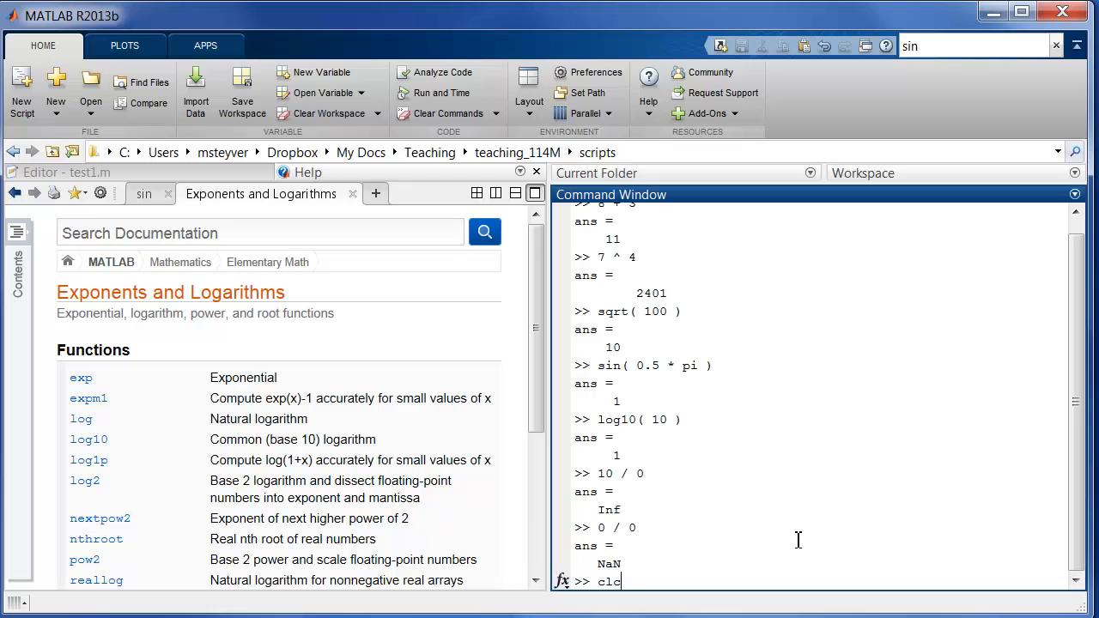
pyautogui.press('Return')
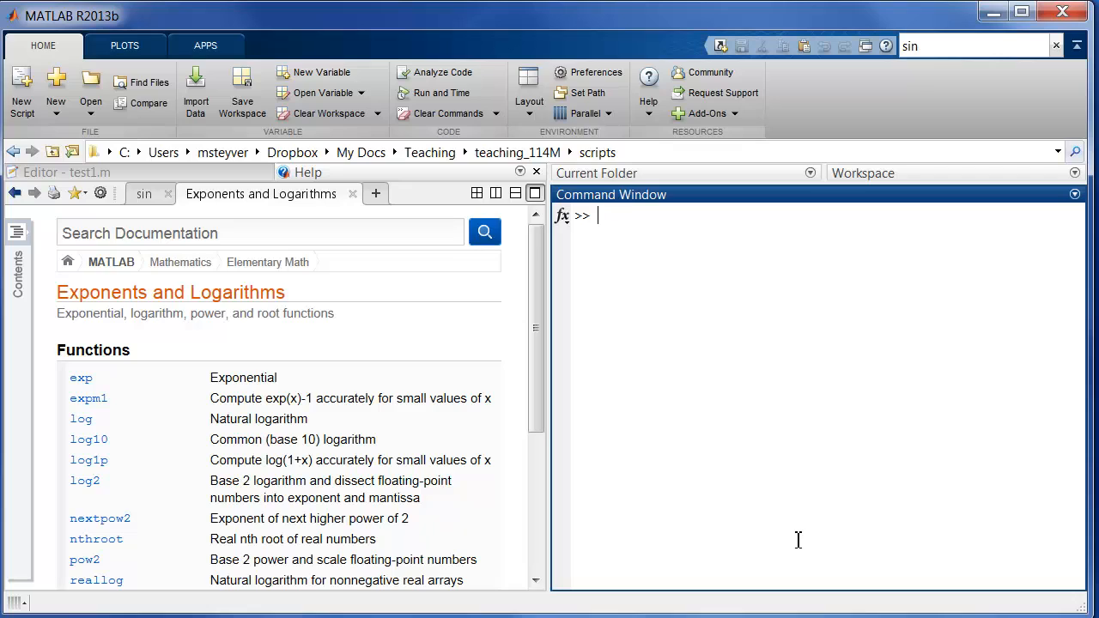
# - Recall clc and log10( 10 ) from history without running them, then type si
pyautogui.write('clc')
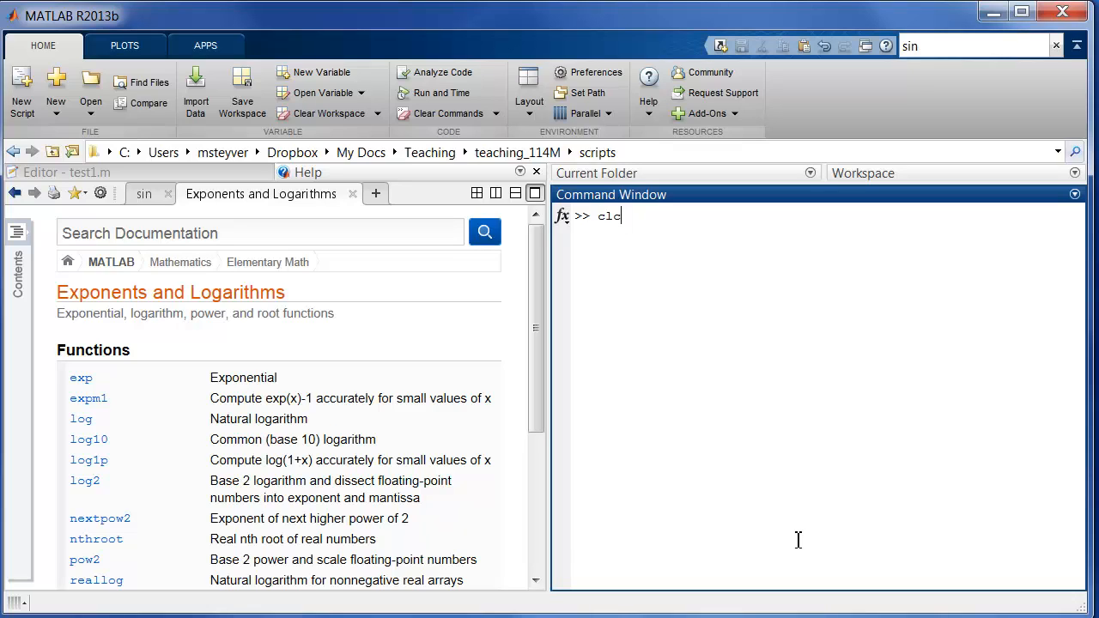
pyautogui.write('log10( 10 )')
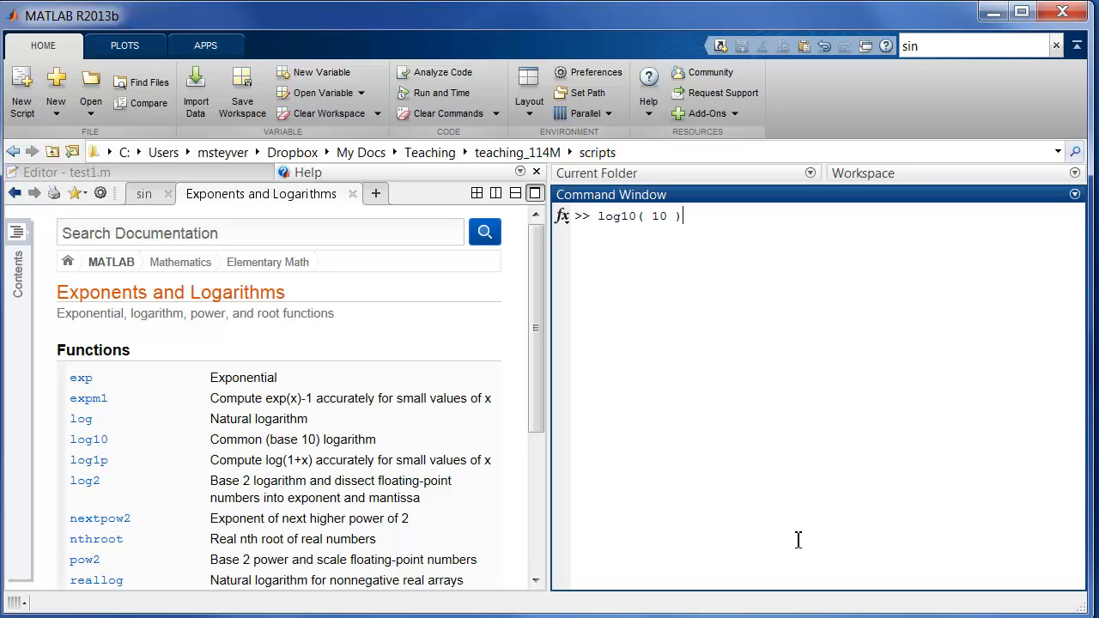
pyautogui.press('BackSpace')
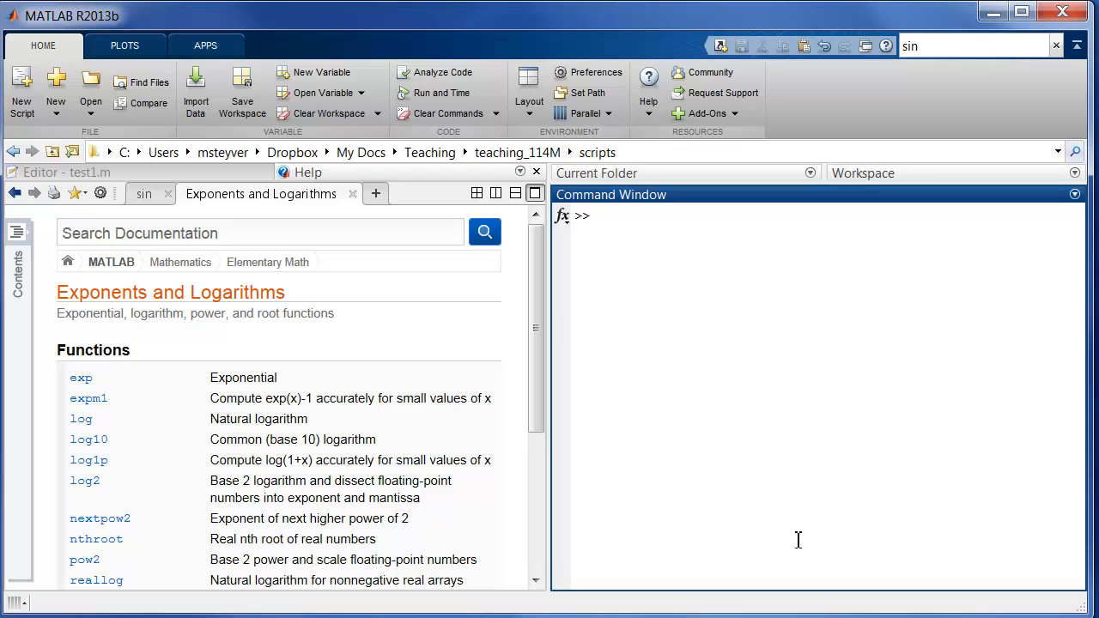
pyautogui.write('si')
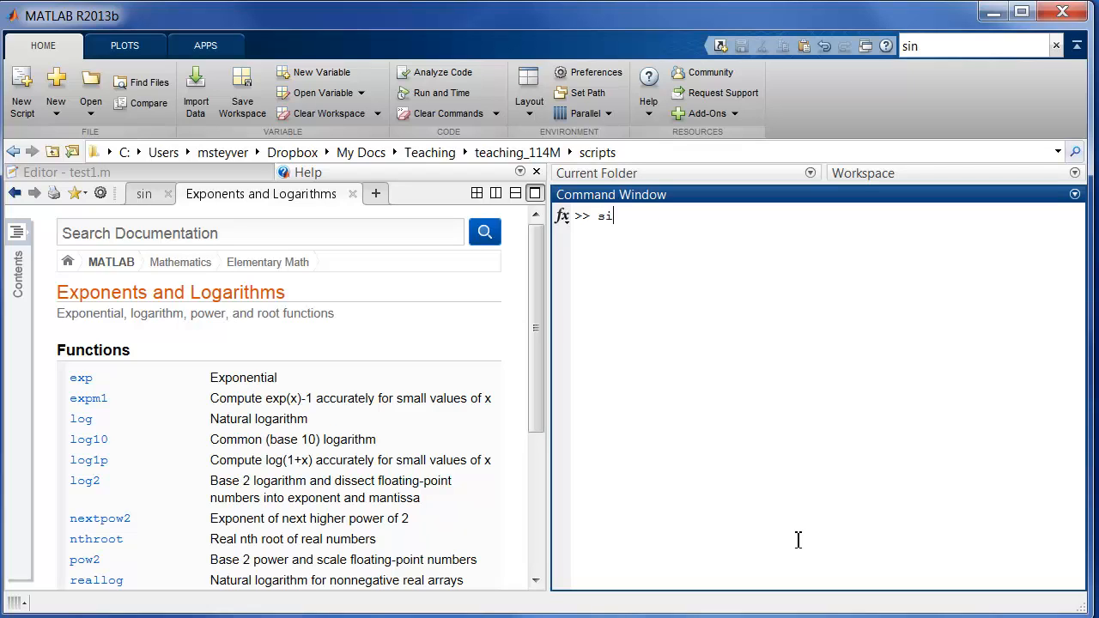